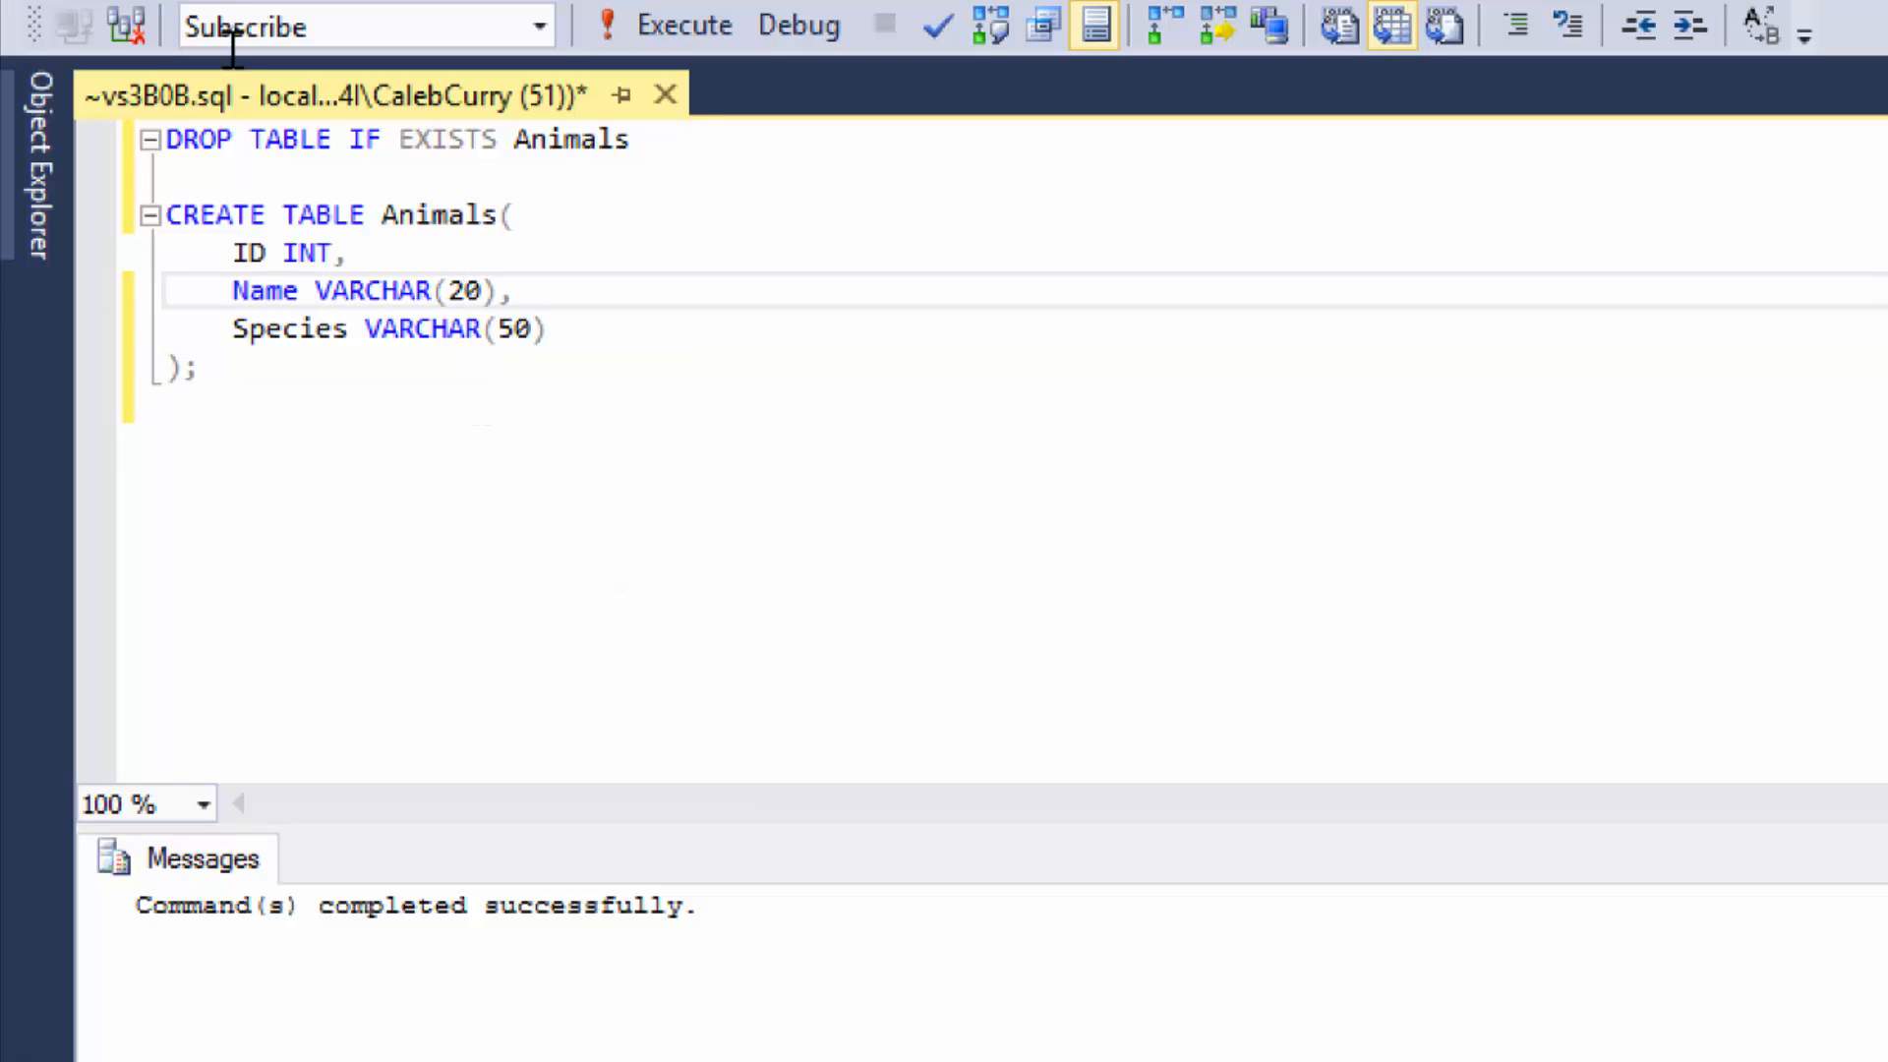
Widen Name to VARCHAR(50) and begin a '--attribute' comment below the CREATE TABLE statement.
type("50")
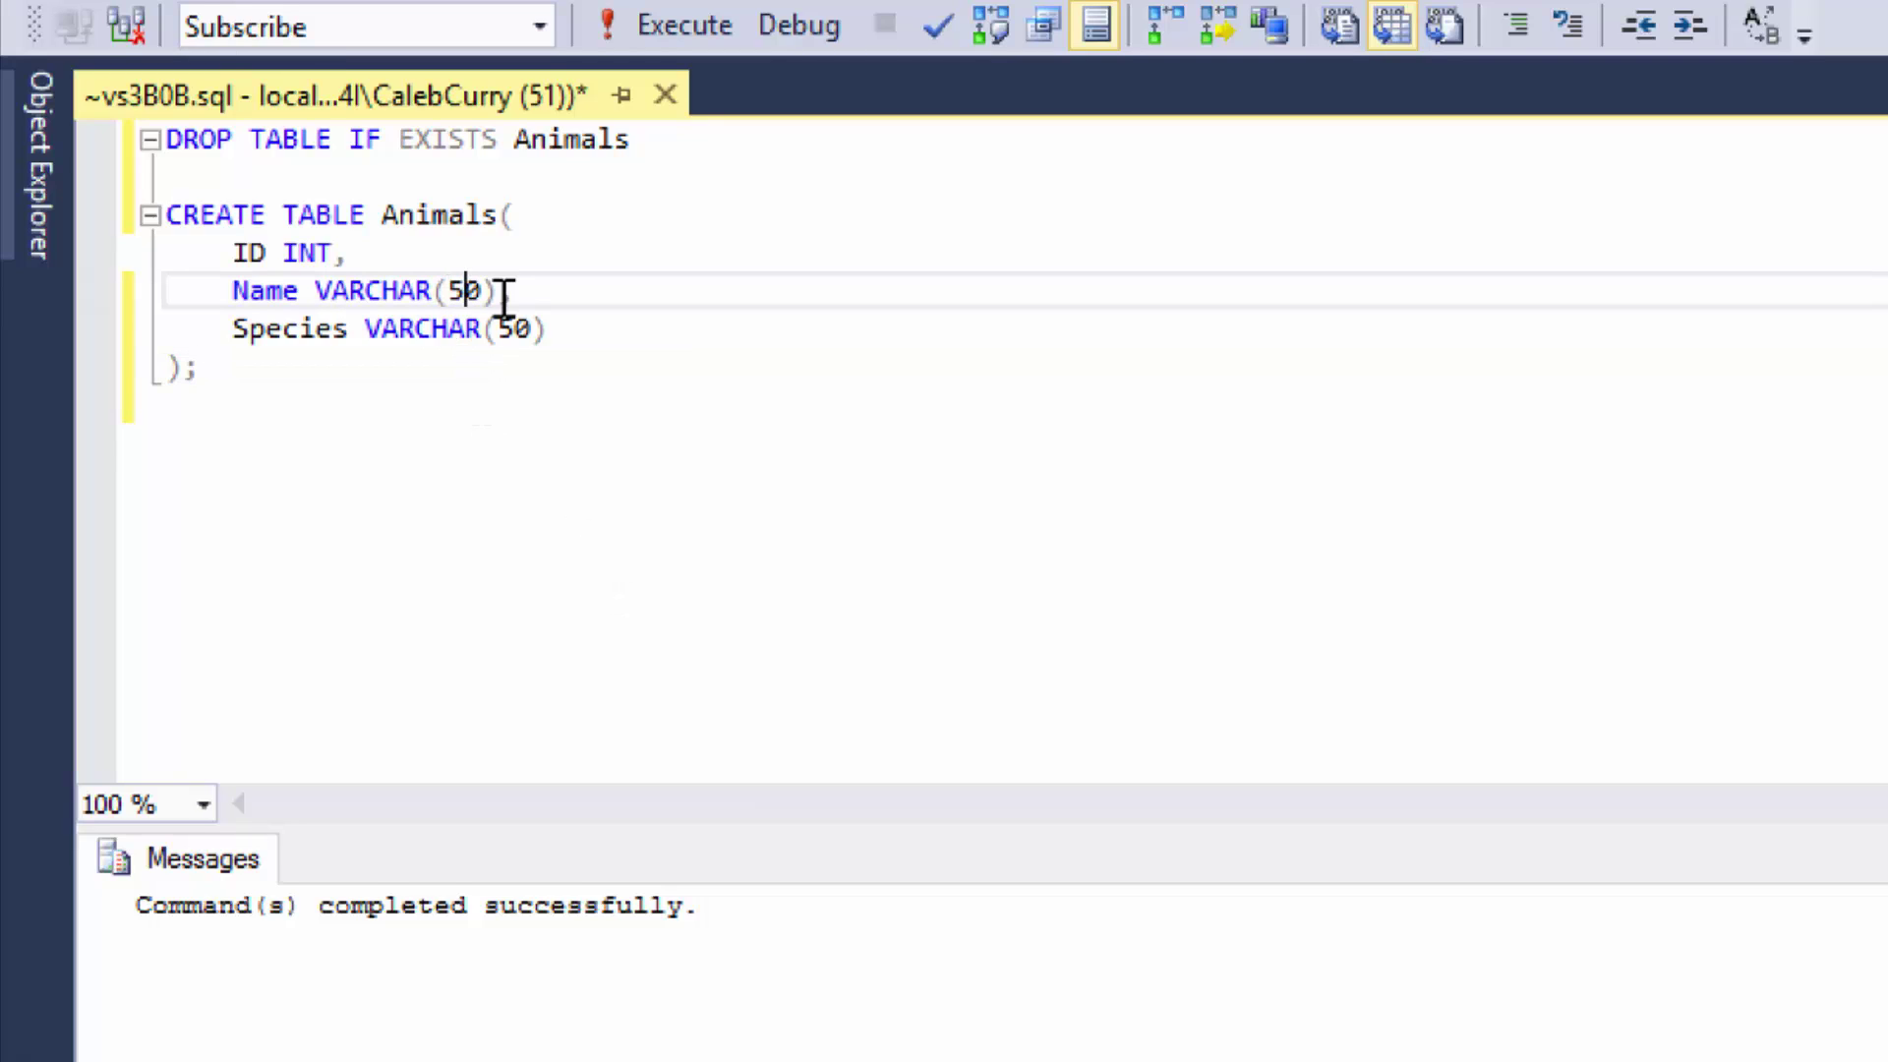
type(",")
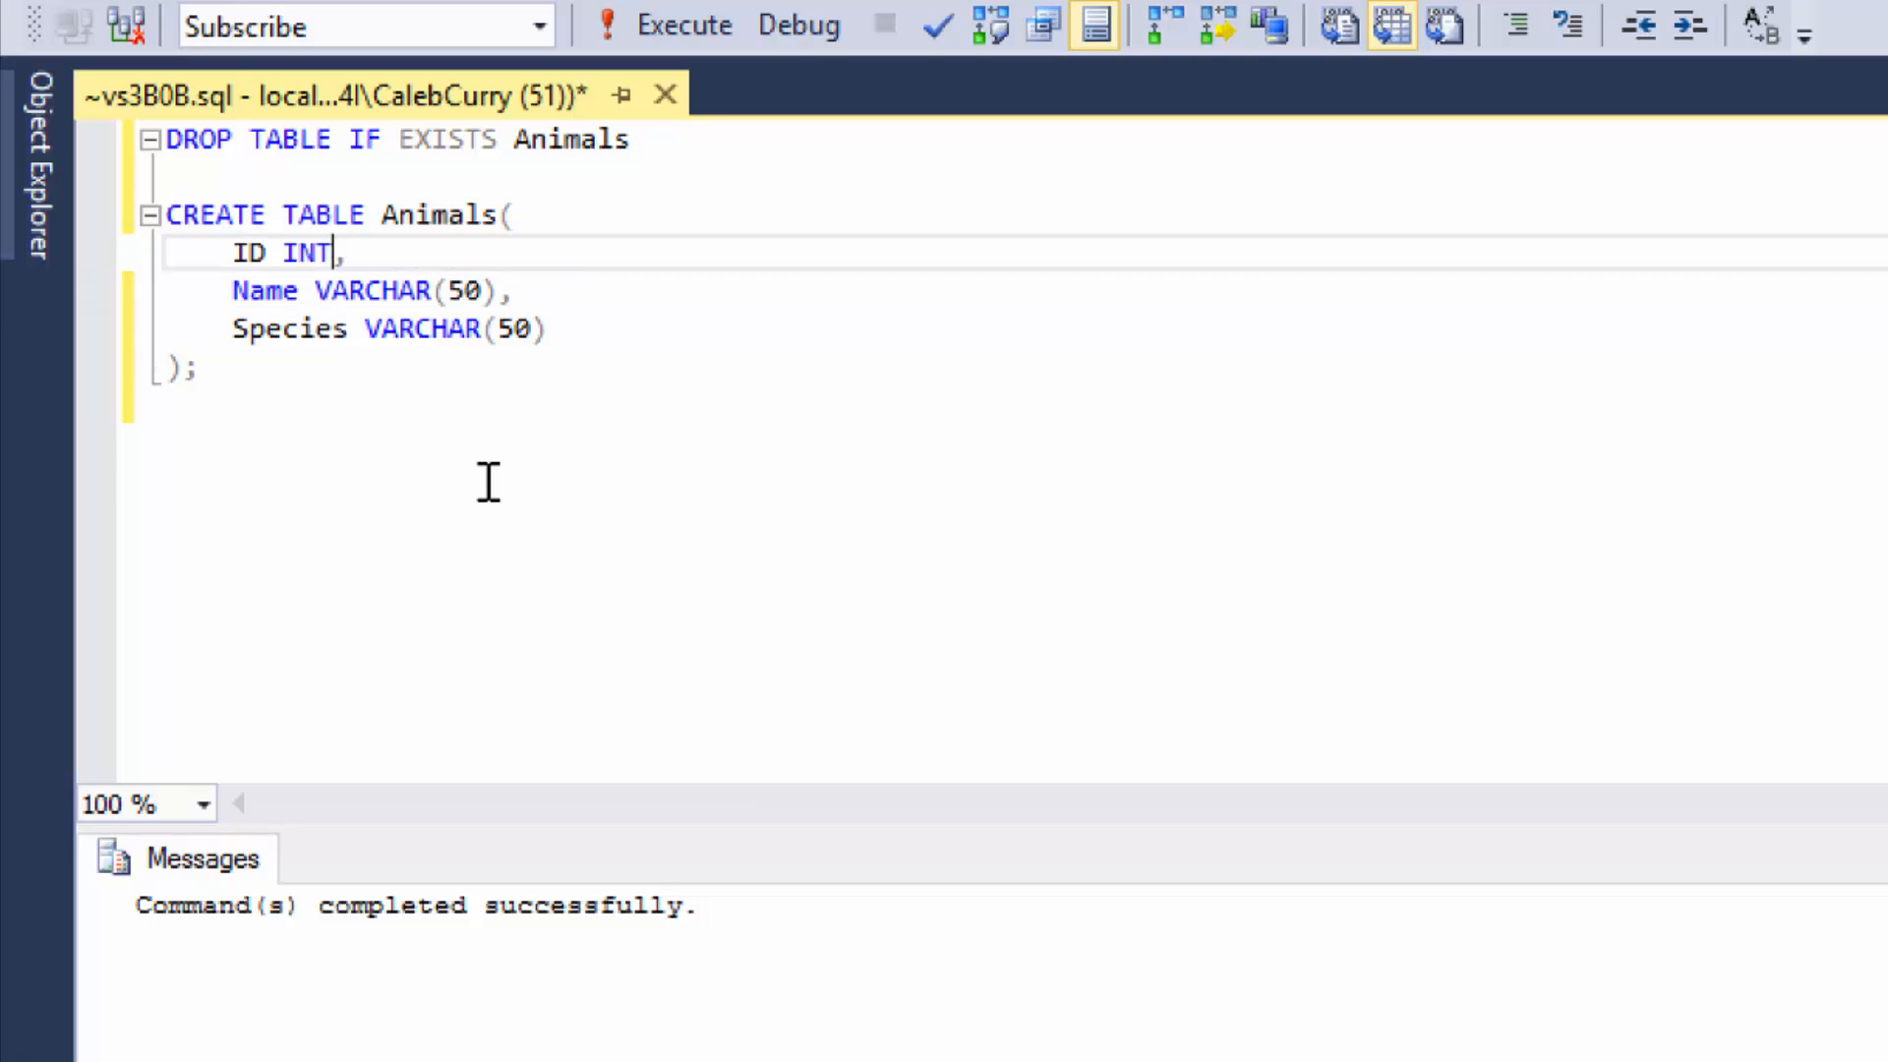
left_click_drag(232, 254, 334, 254)
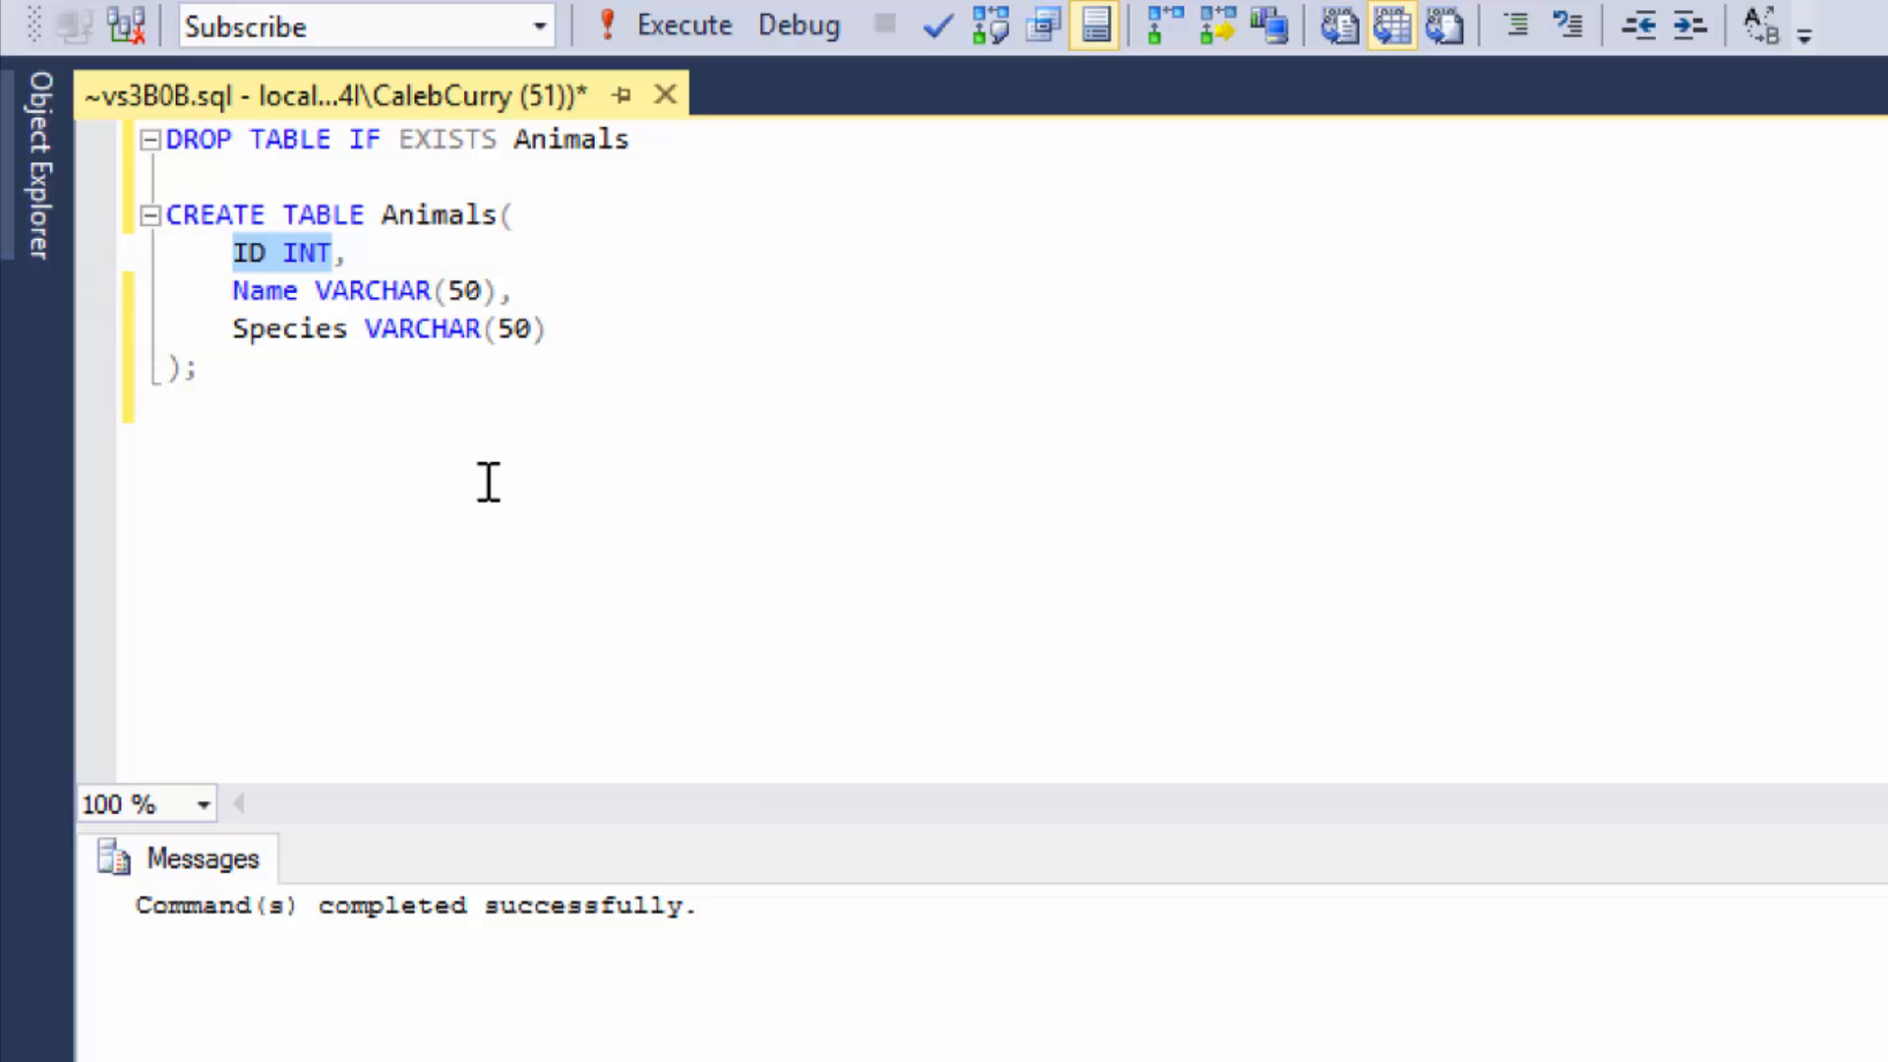
left_click(334, 254)
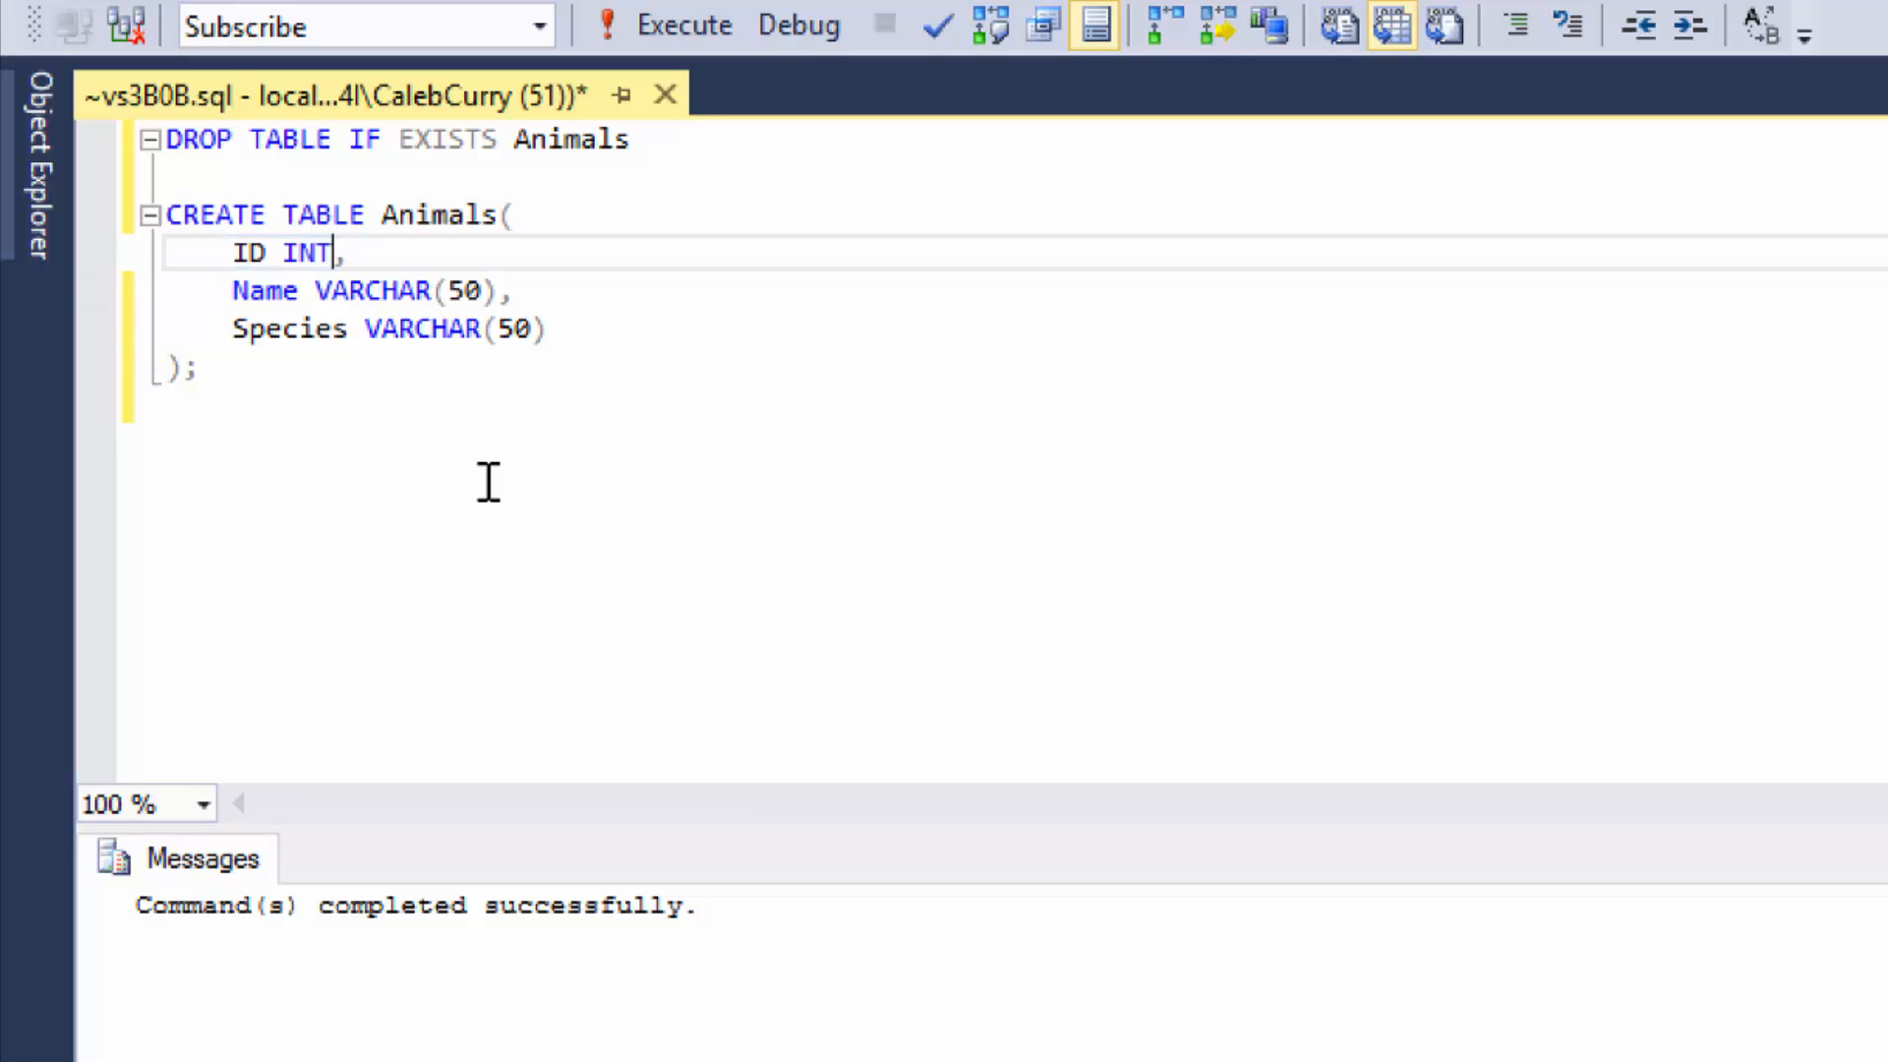
mouse_move(243, 141)
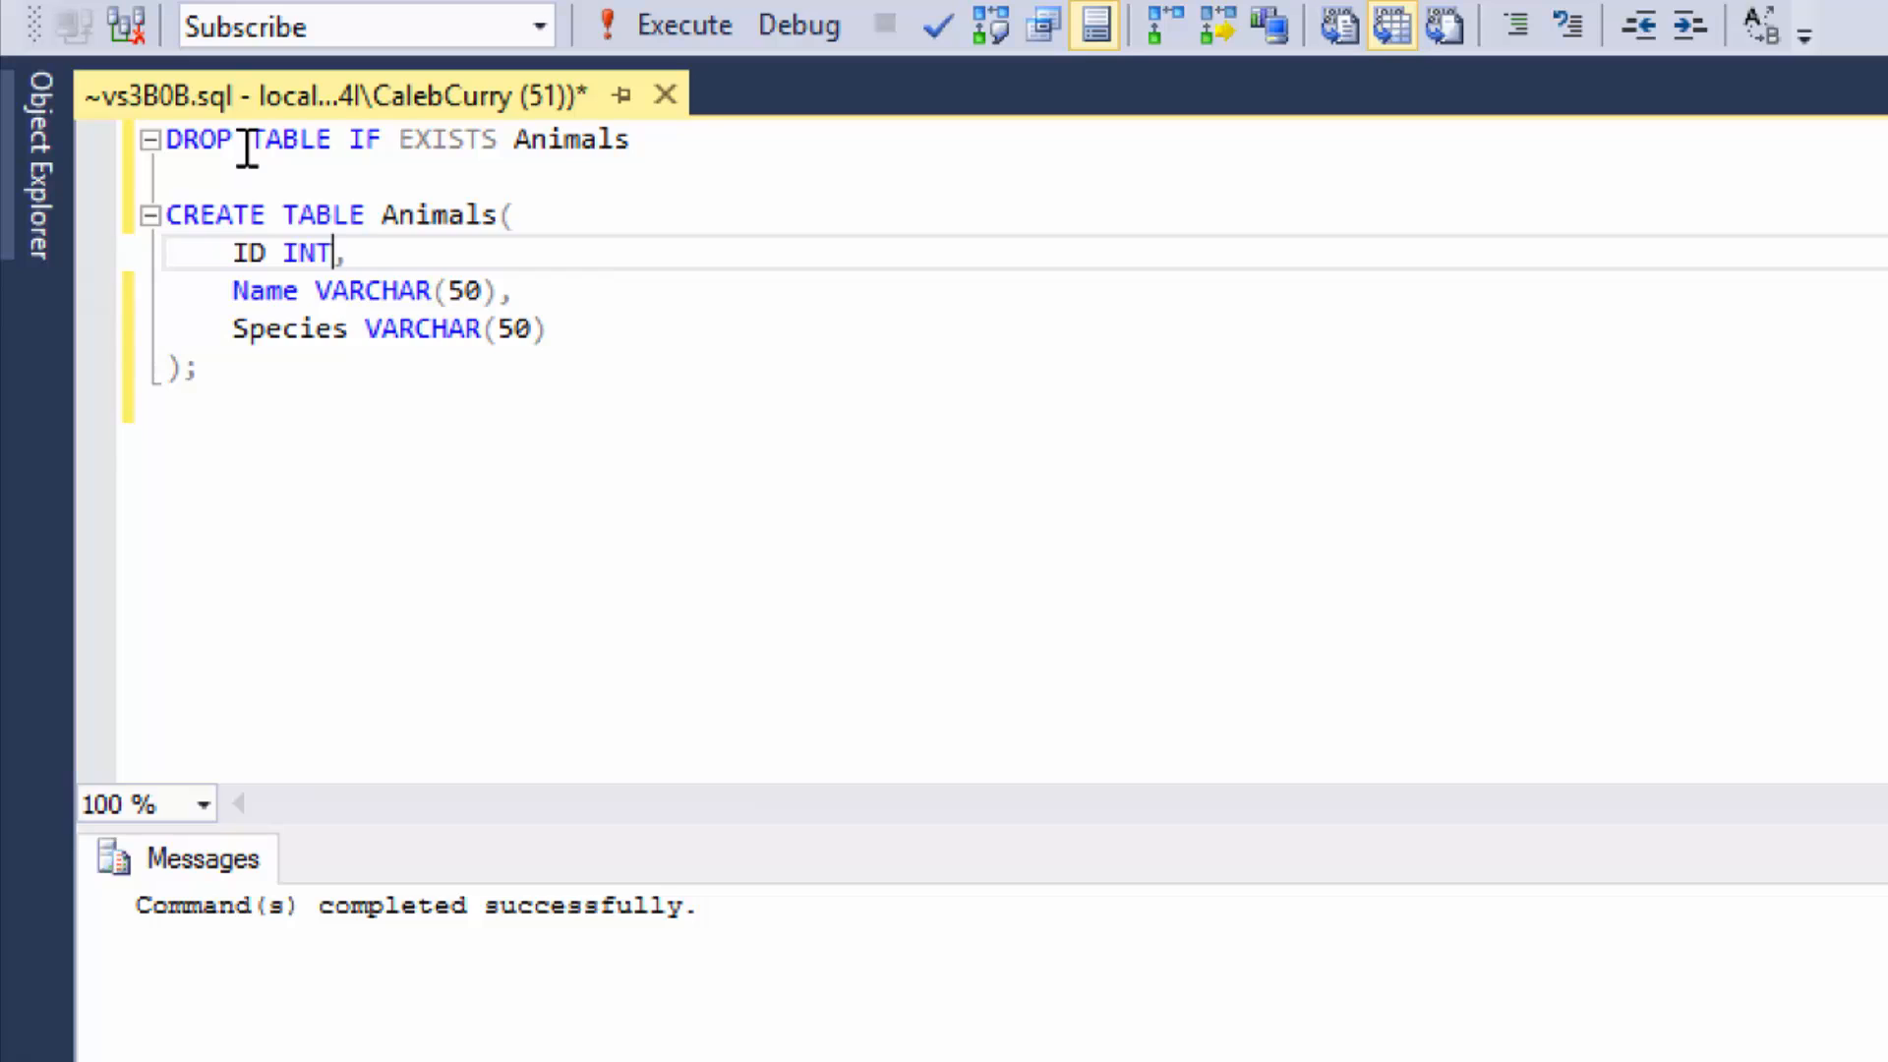
type("--attribute - desribes the column - right aft")
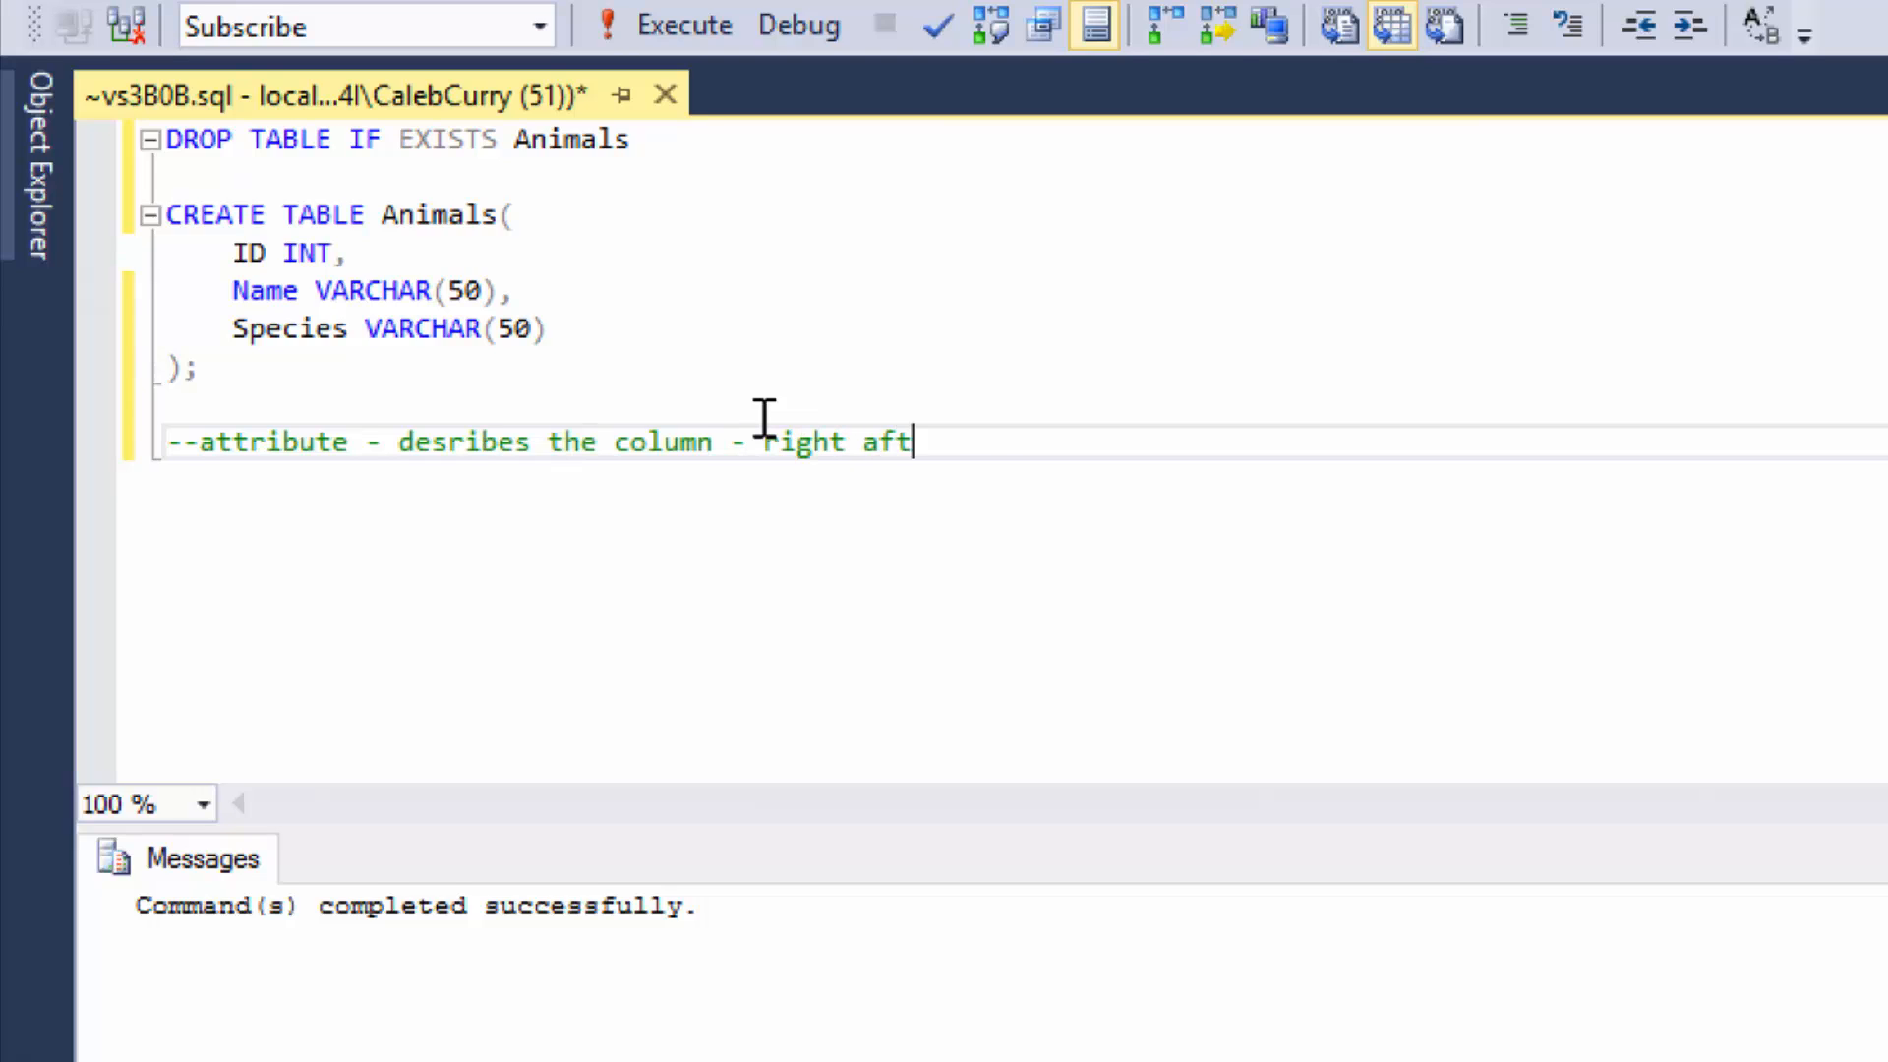
Finish the attribute comment and mark the ID column as PRIMARY KEY.
type("er the column")
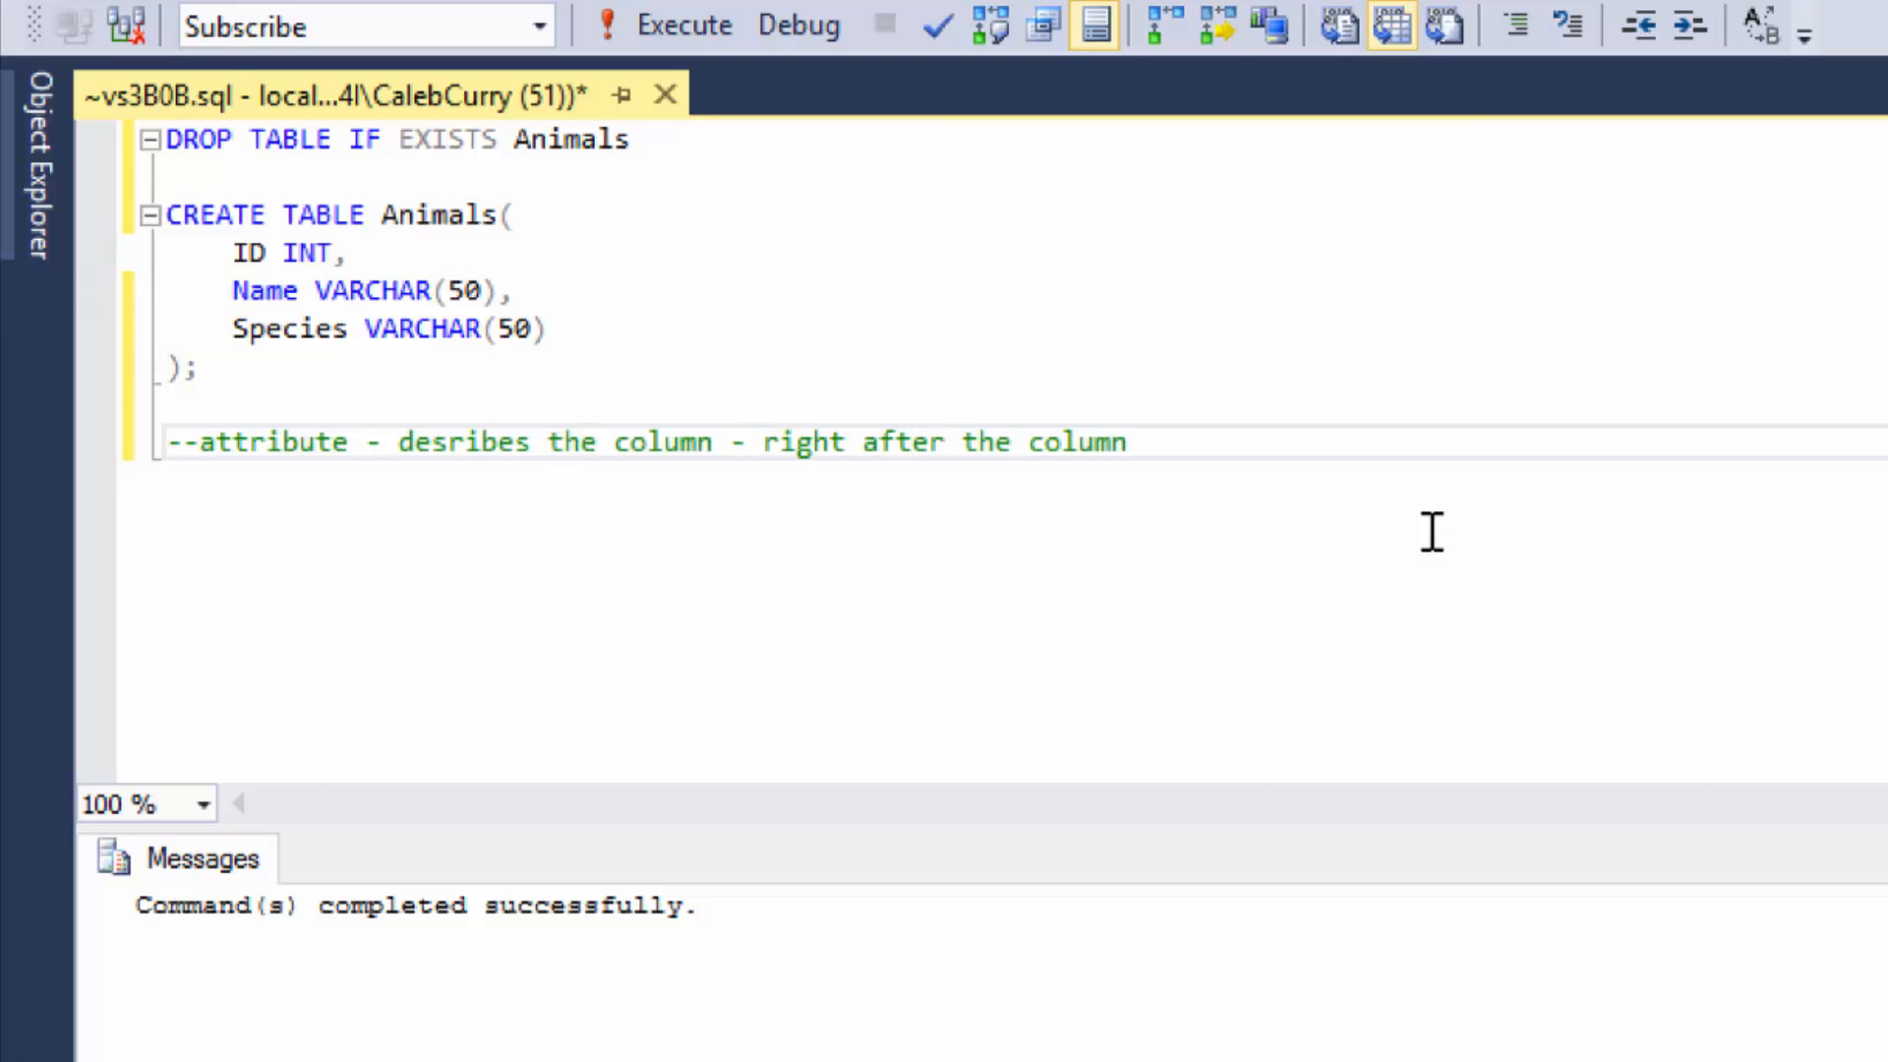
left_click(338, 253)
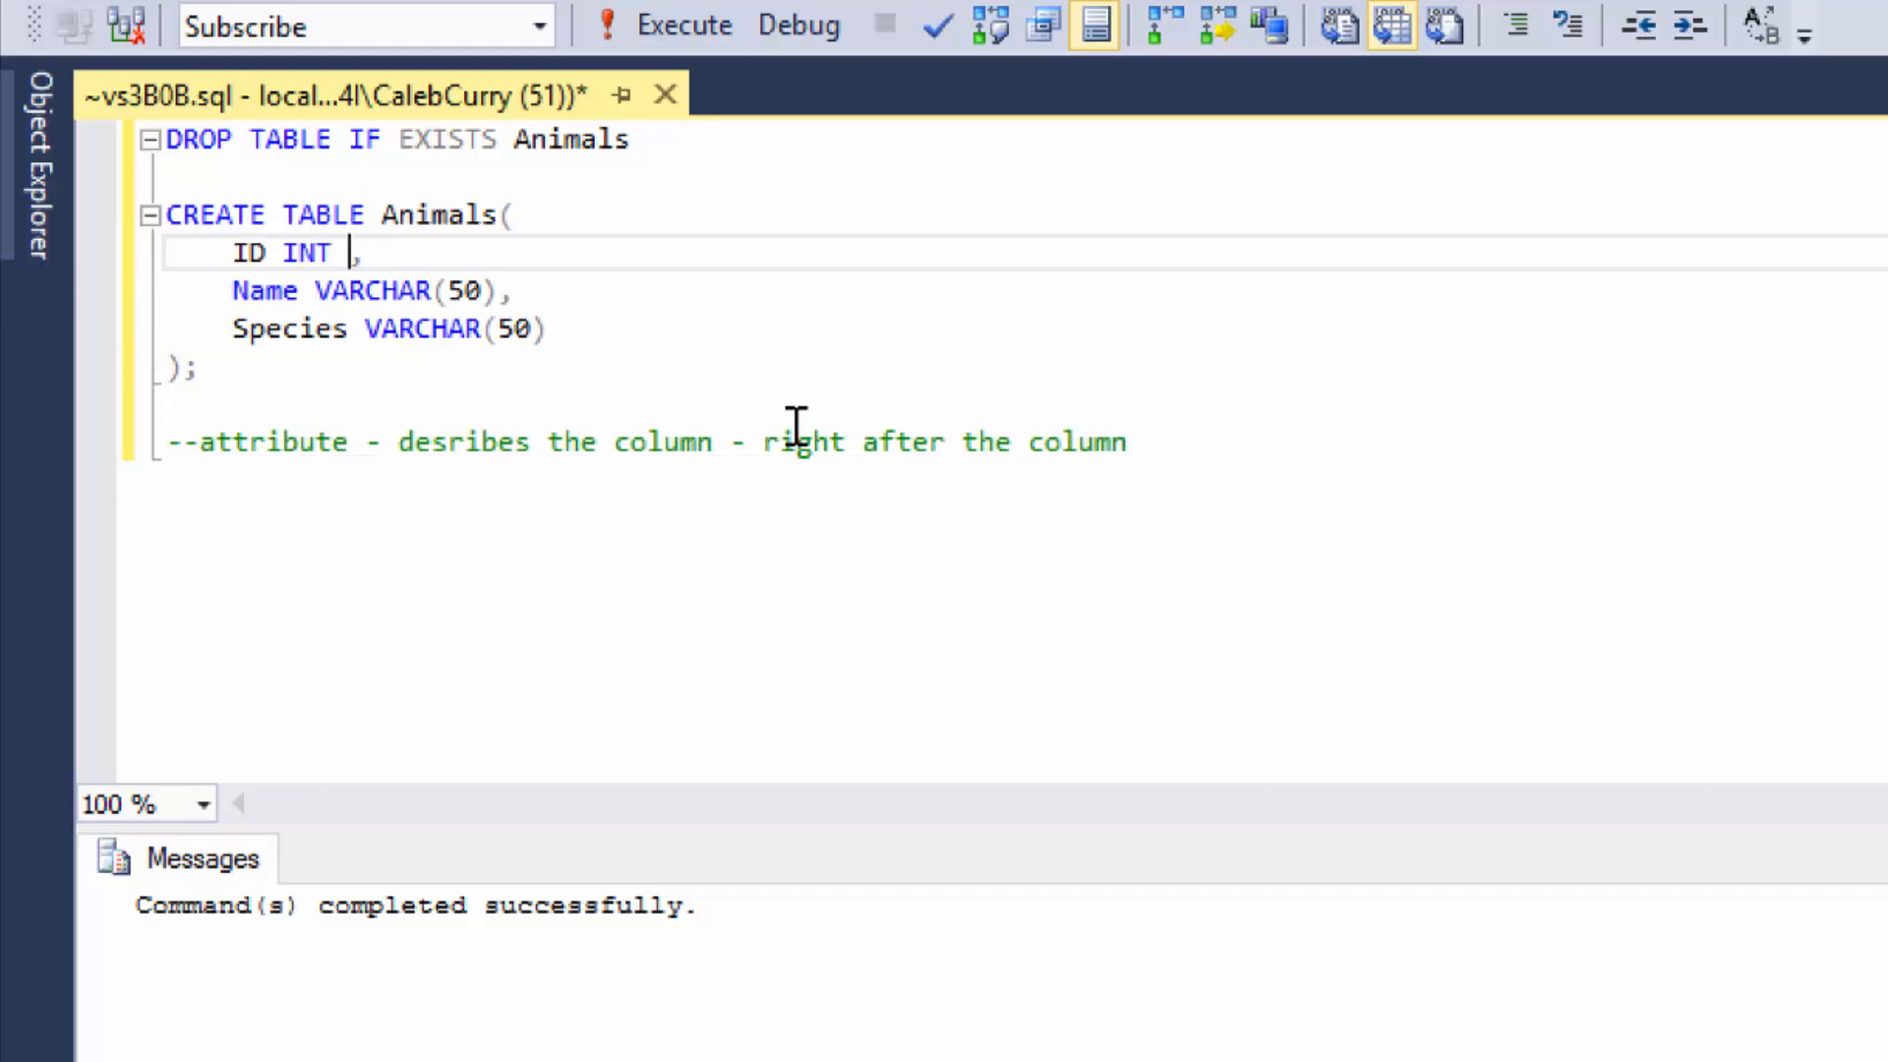
type("PIRMARY KEY,")
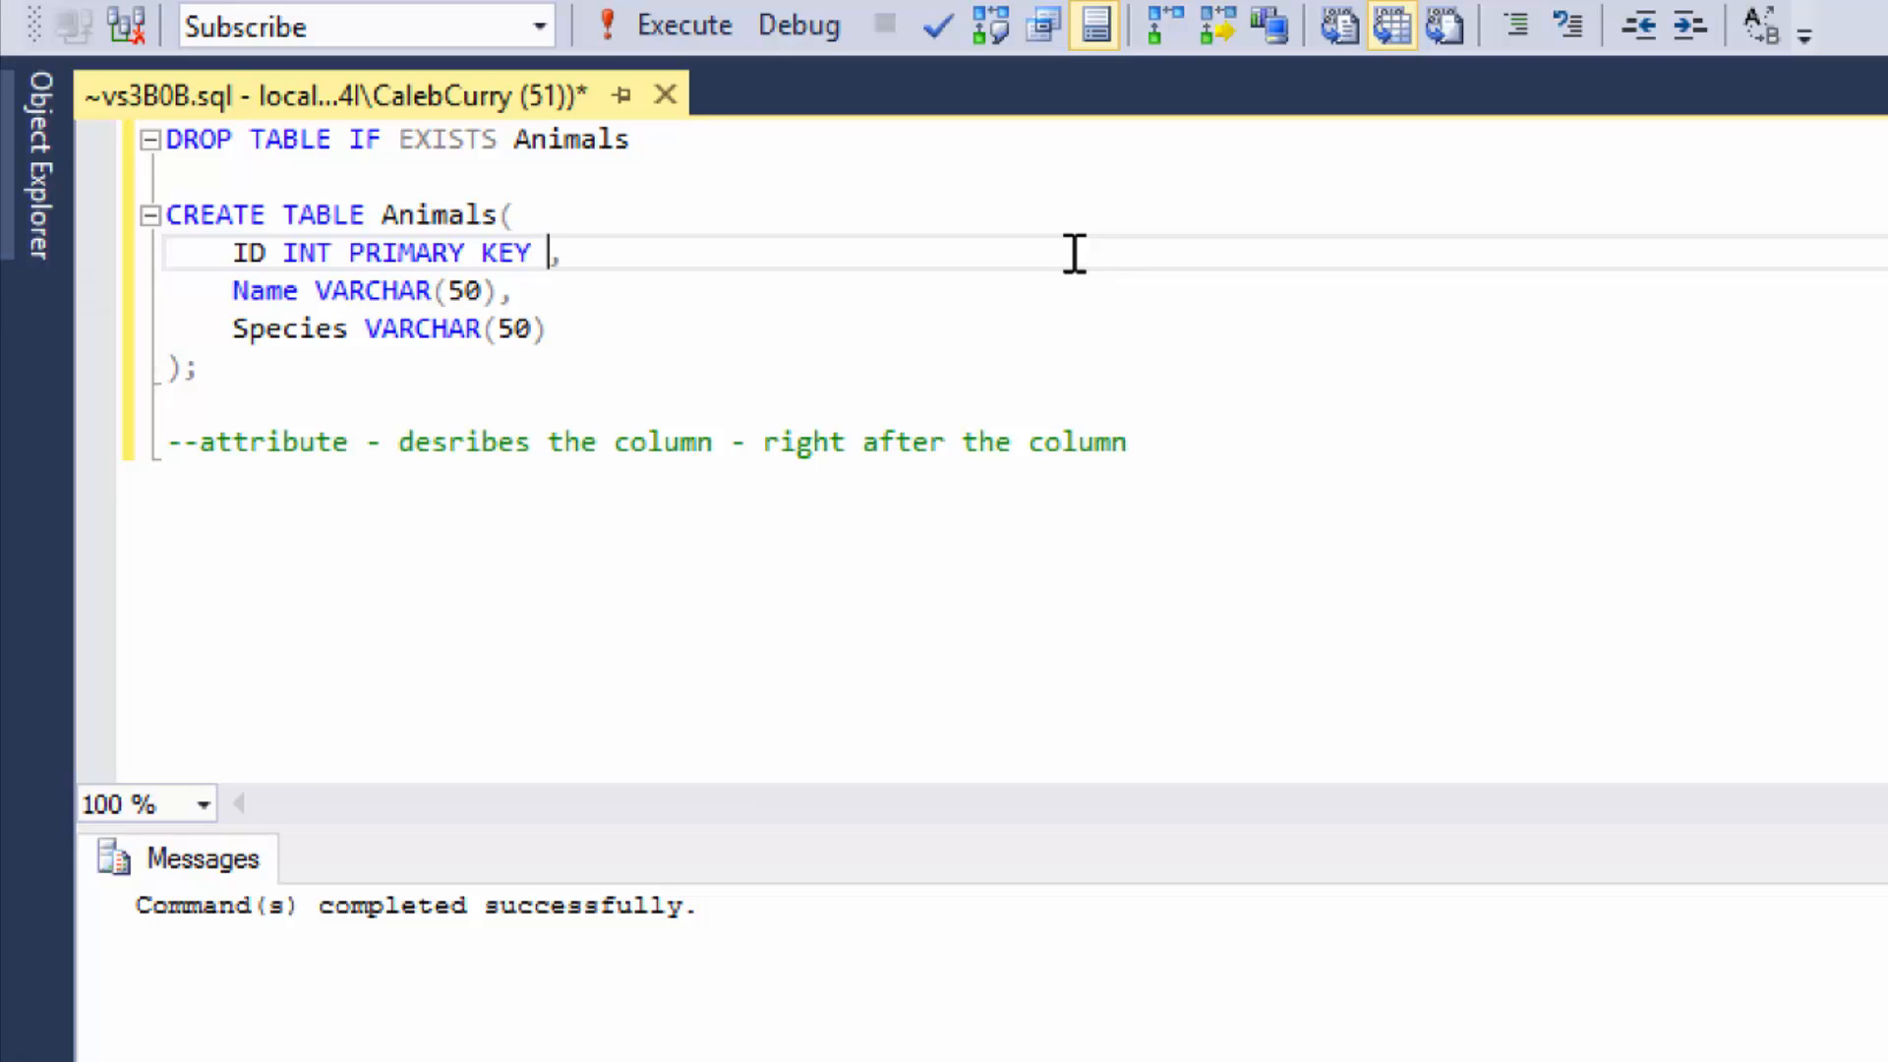
Make ID an IDENTITY key and set Name and Species to NOT NULL, ready for a new column line.
type("IDENTITY")
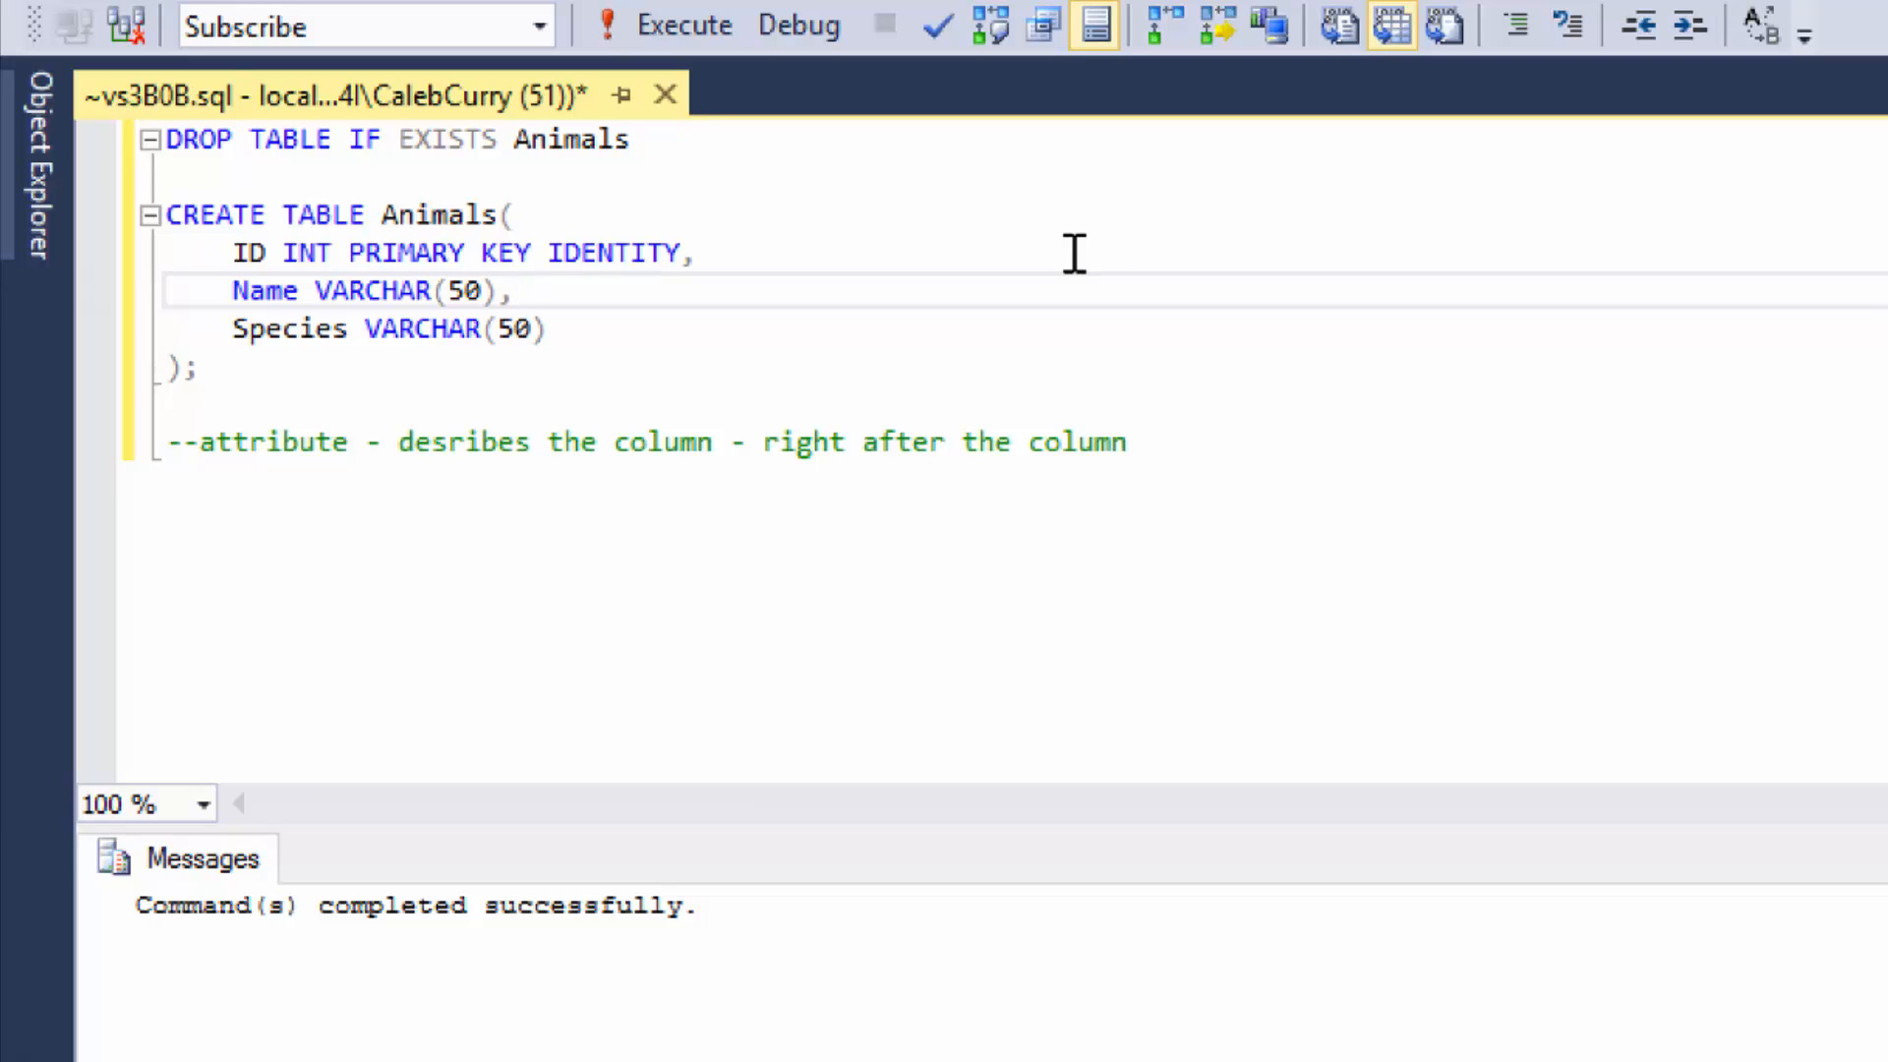
type("NOT NU")
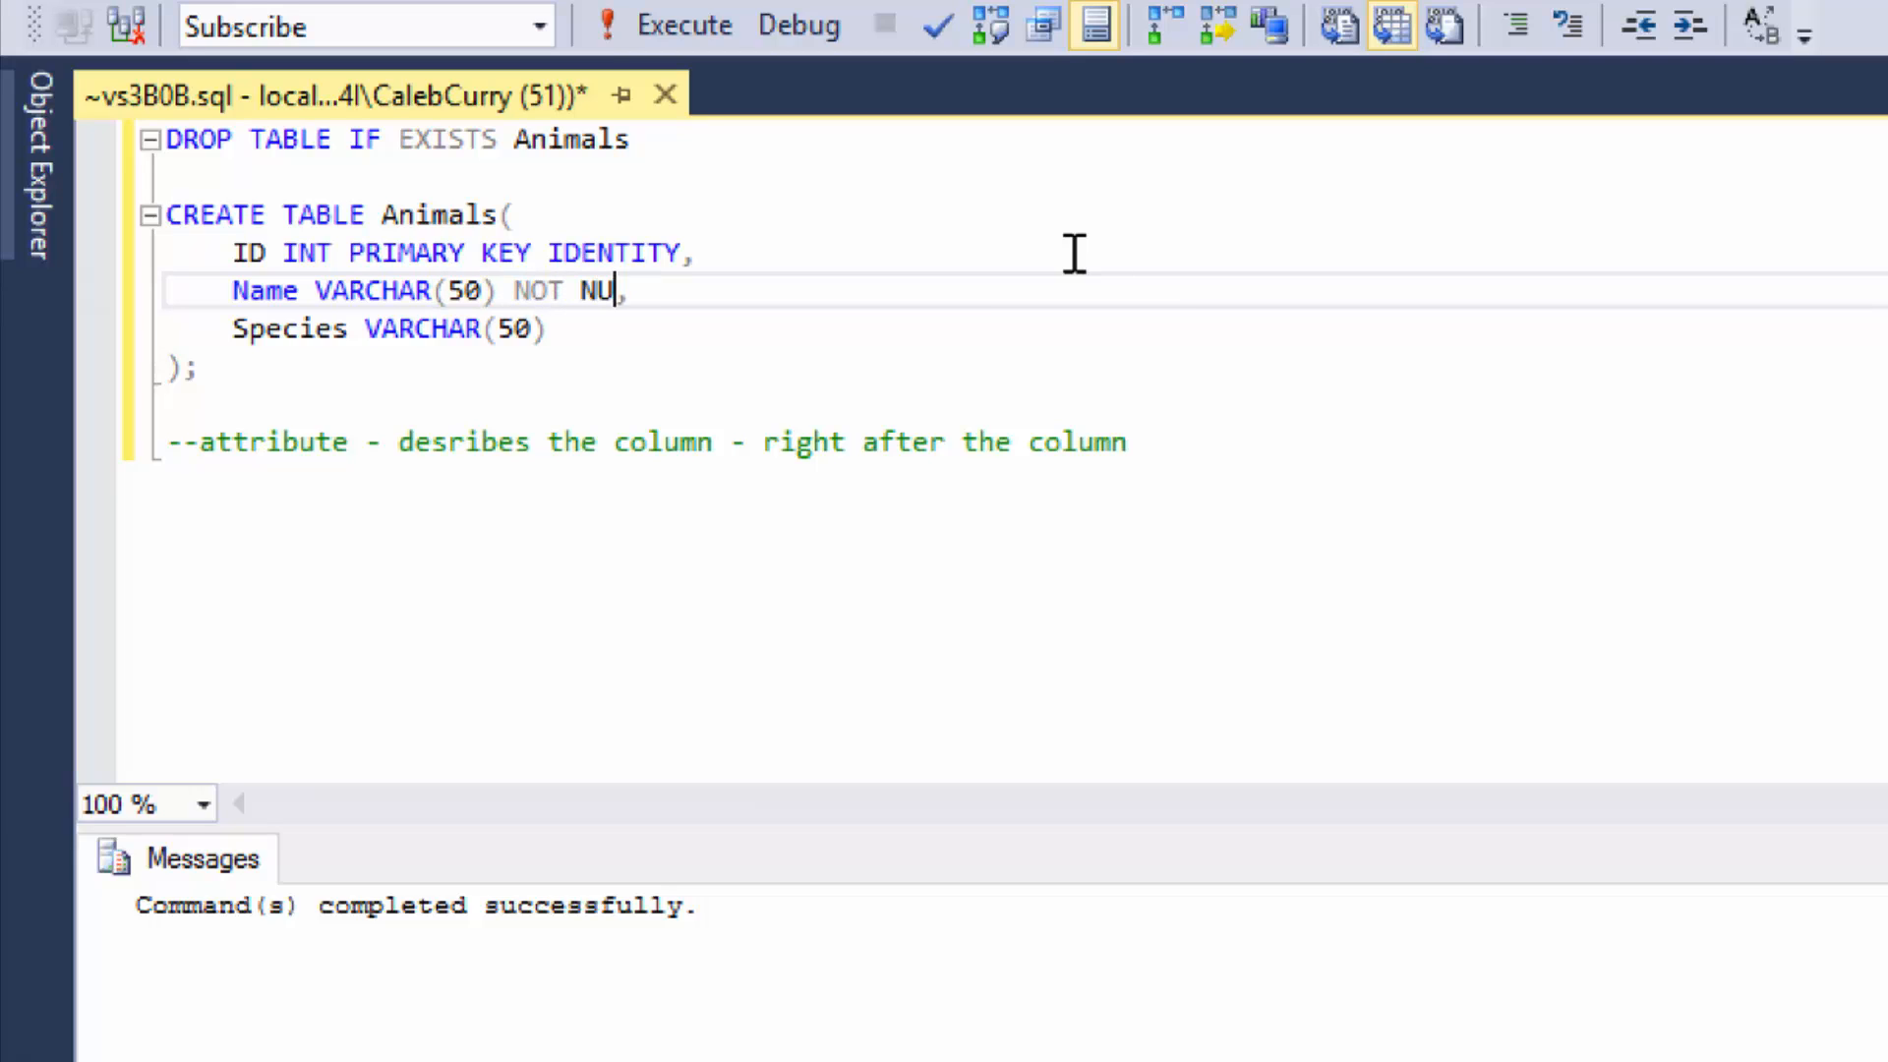
type("LL")
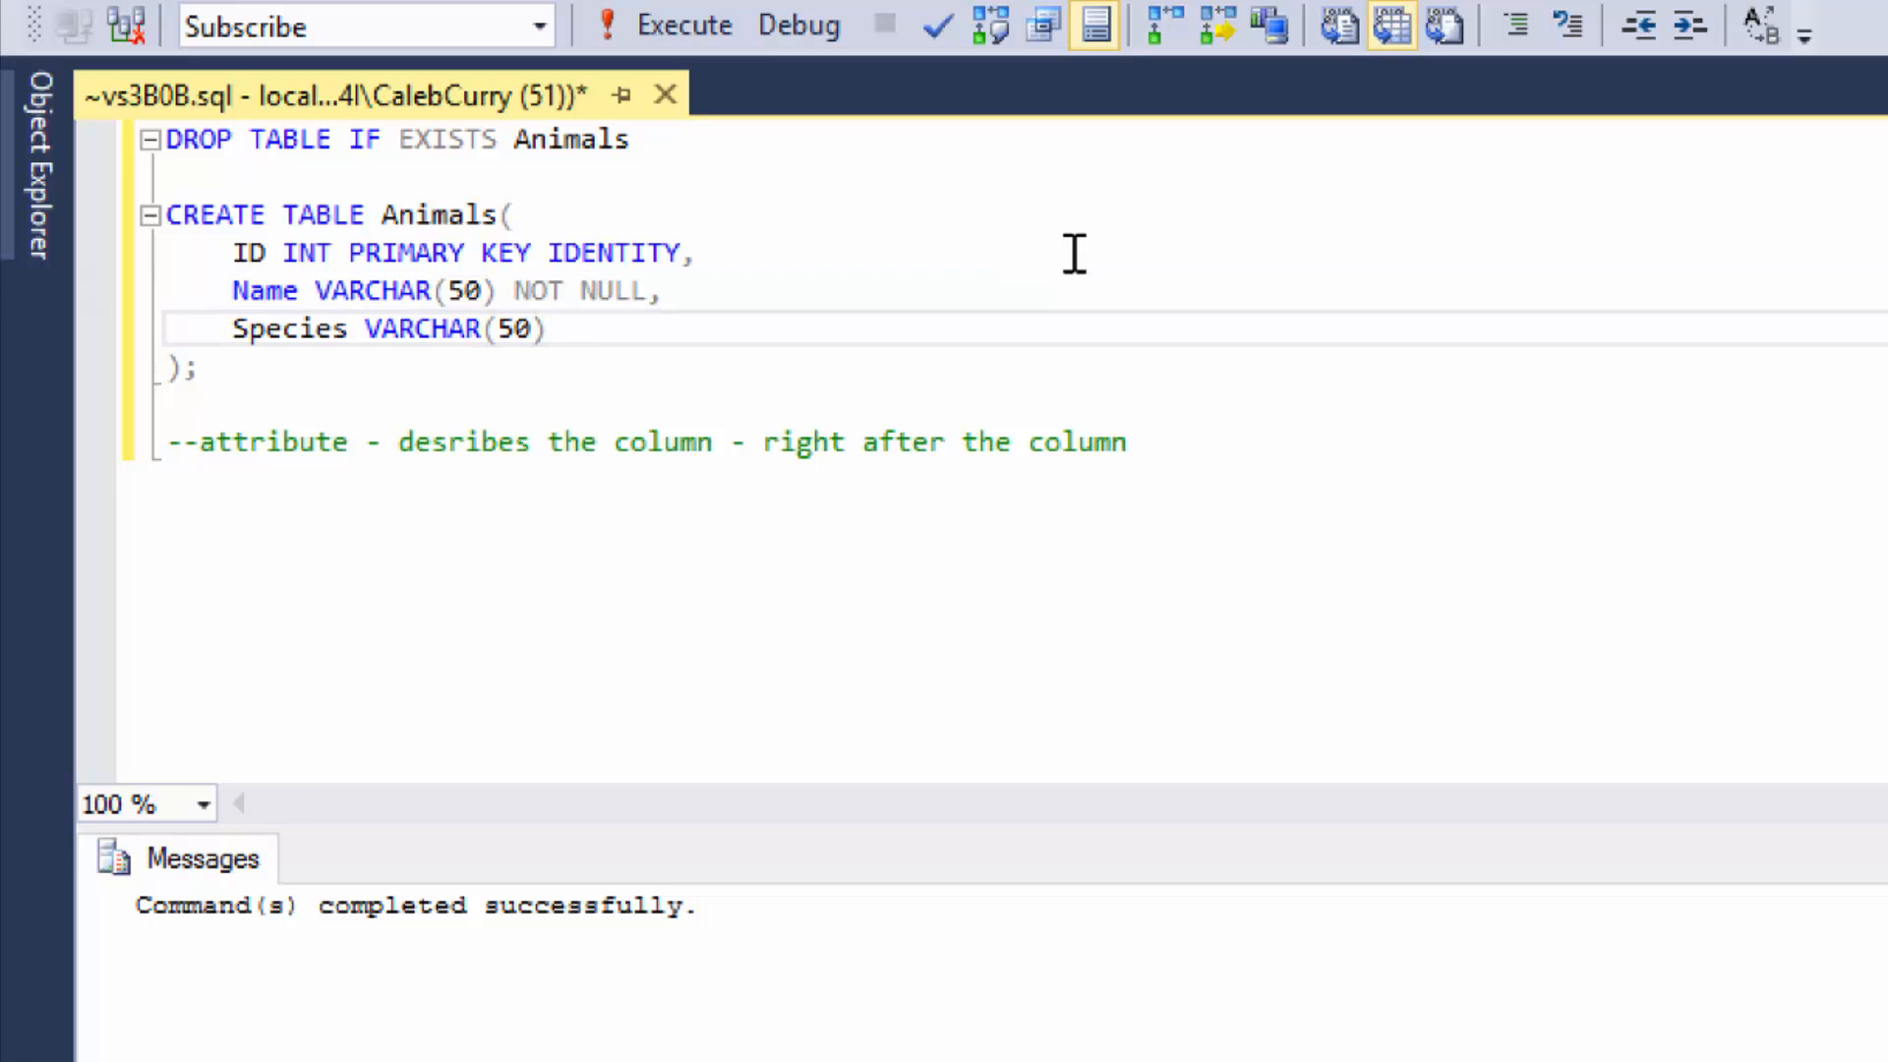
type("NOT NULL")
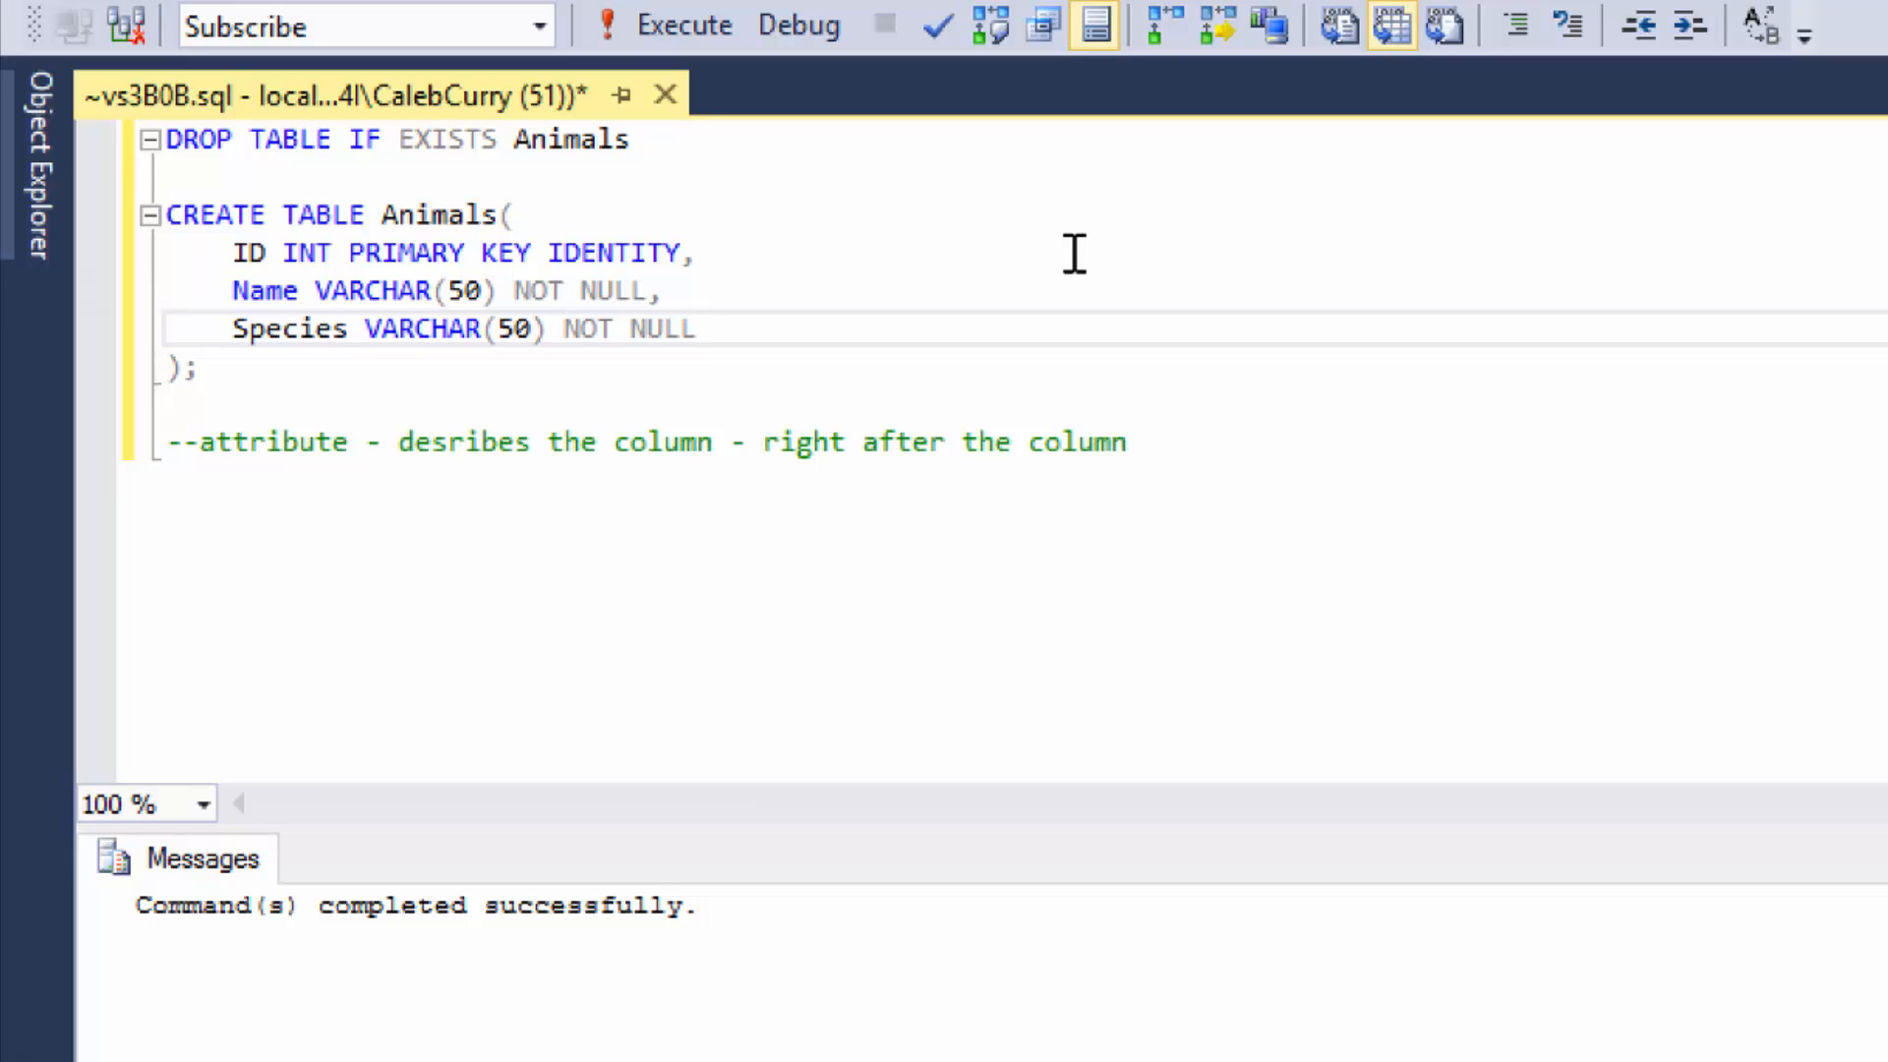
left_click(696, 328)
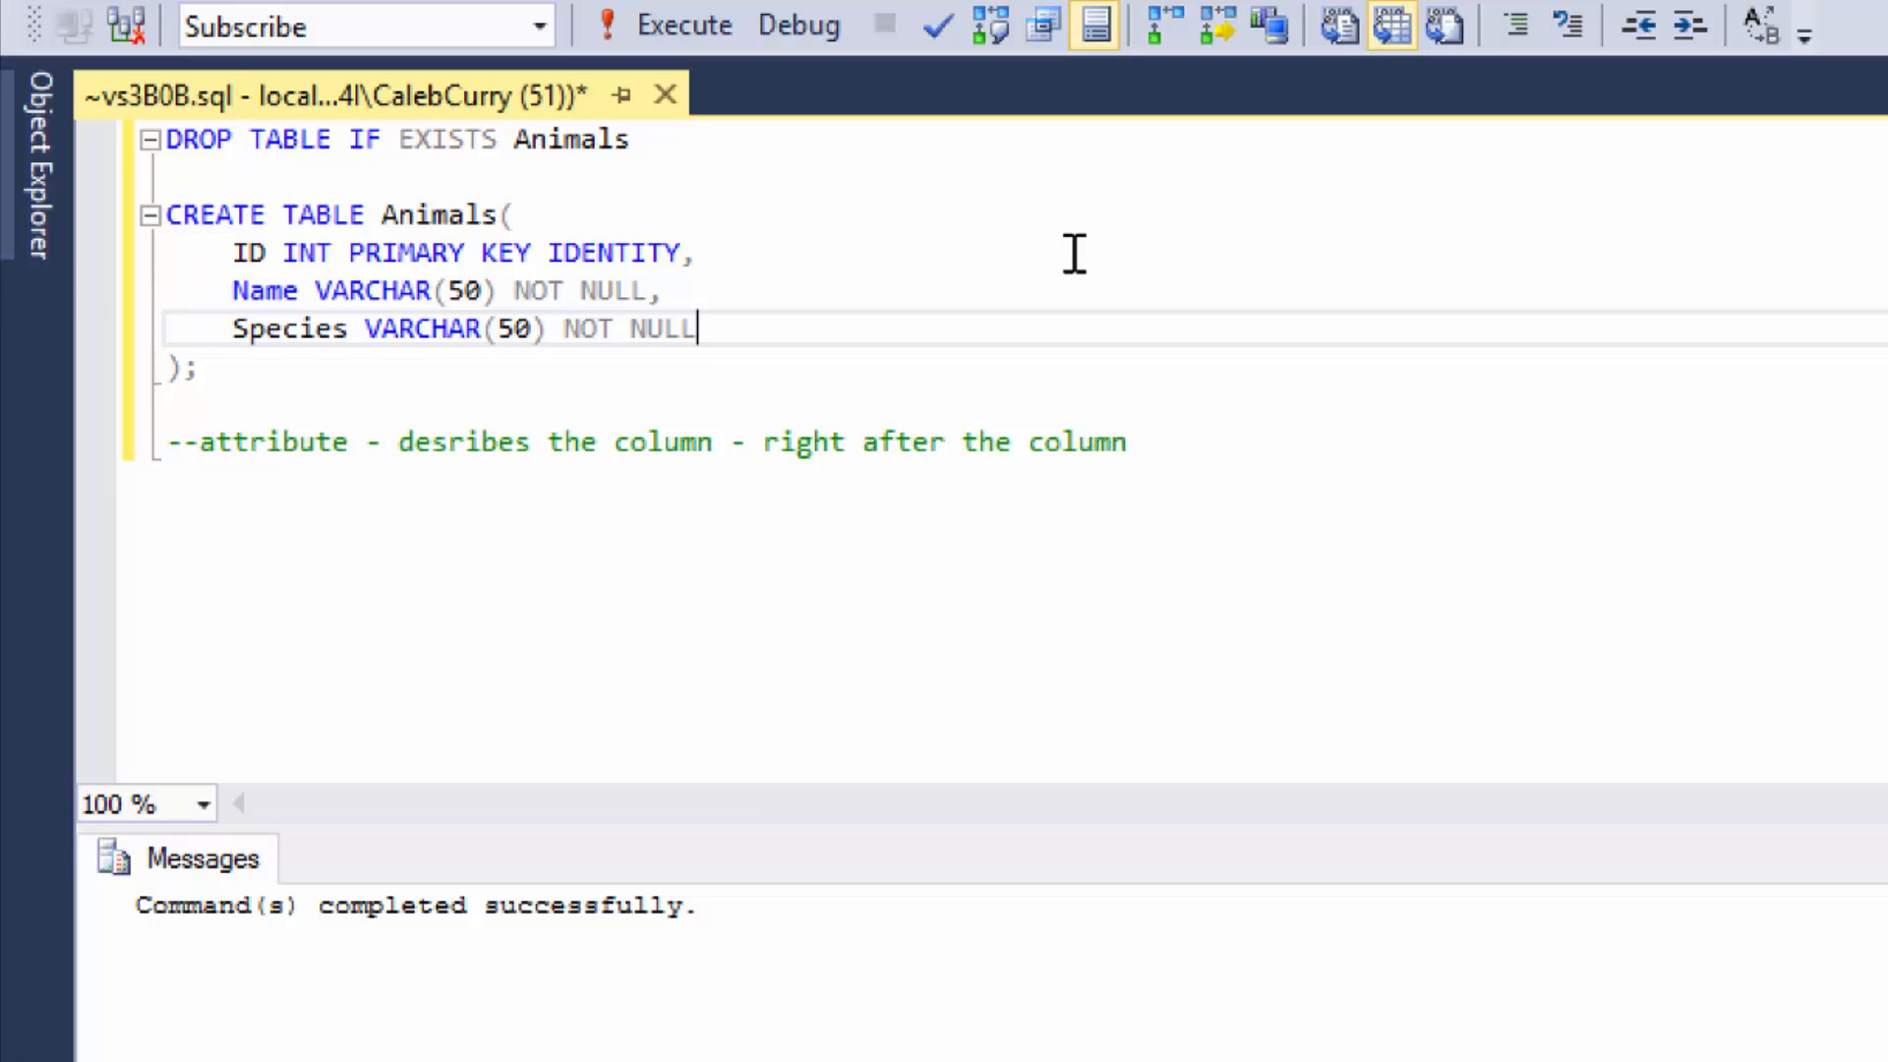
key("Enter")
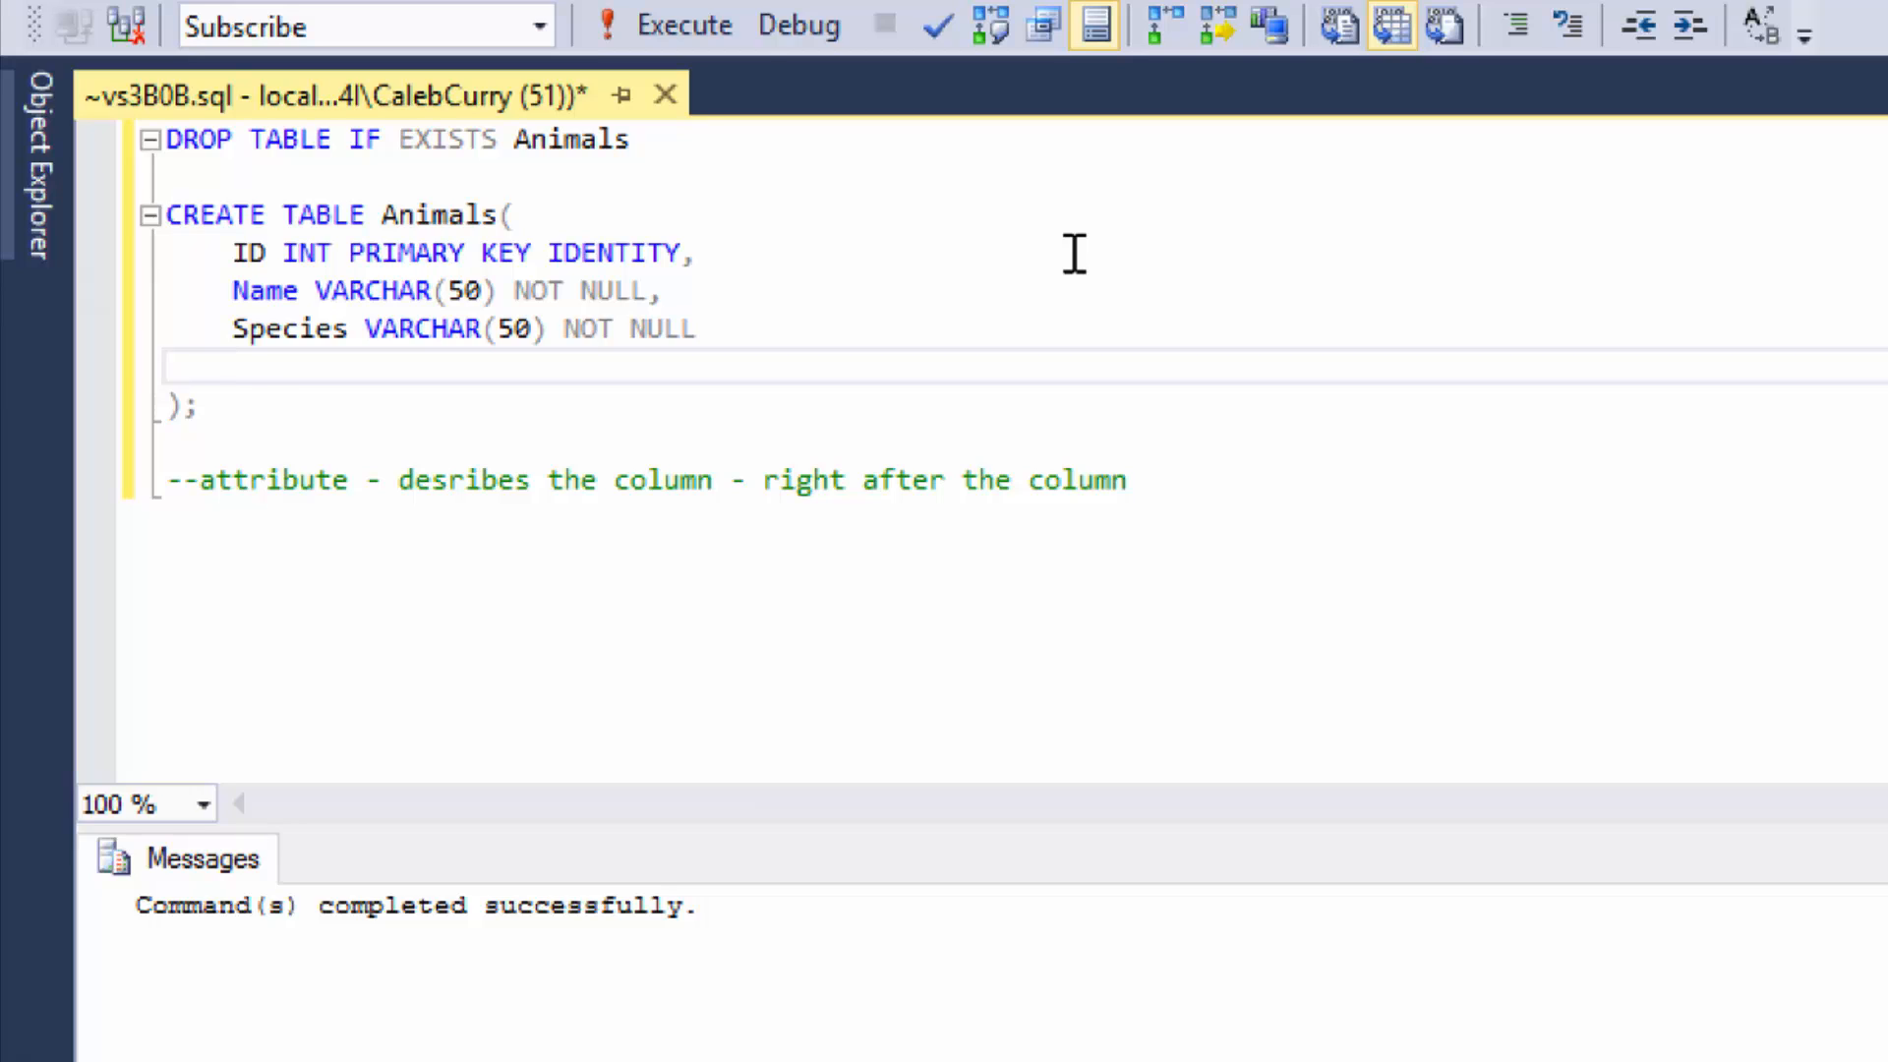
Add the ContactEmail column as VARCHAR(50) NOT NULL UNIQUE.
type("Contacta")
left_click(1025, 328)
type(",")
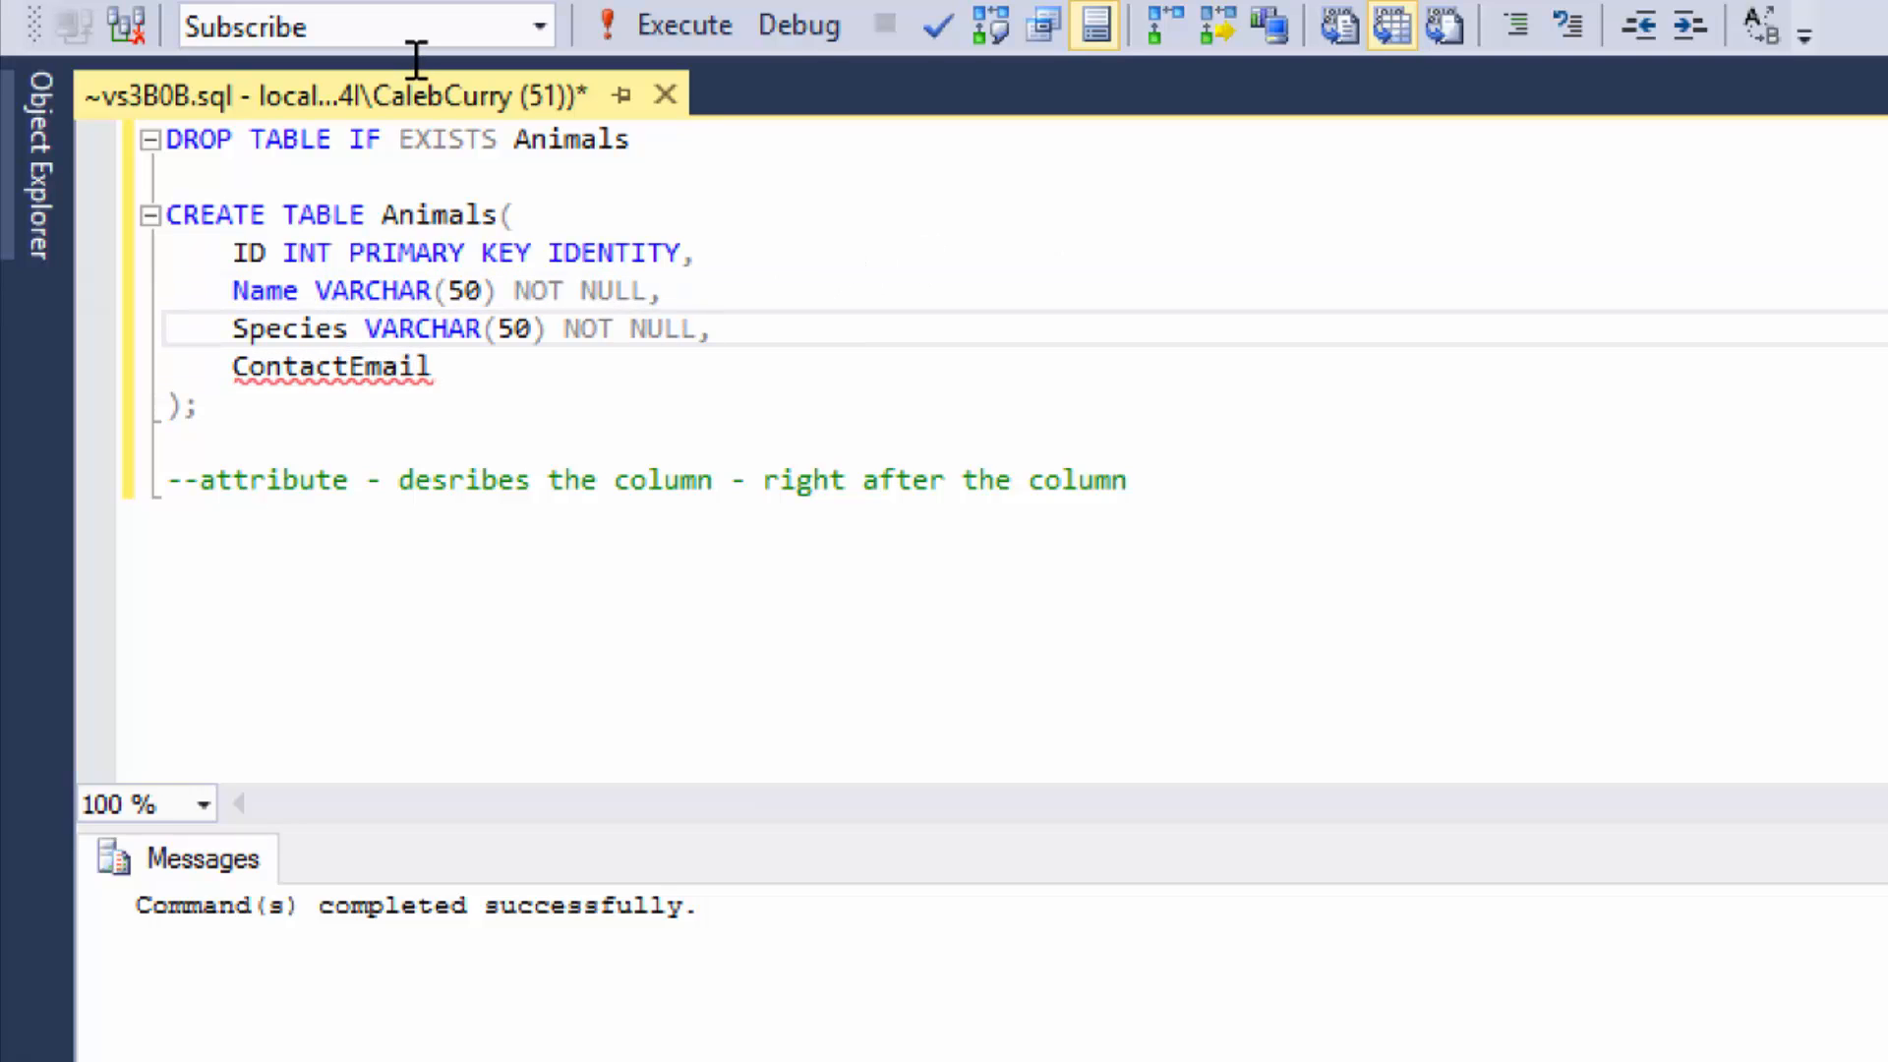
type("NOT NU")
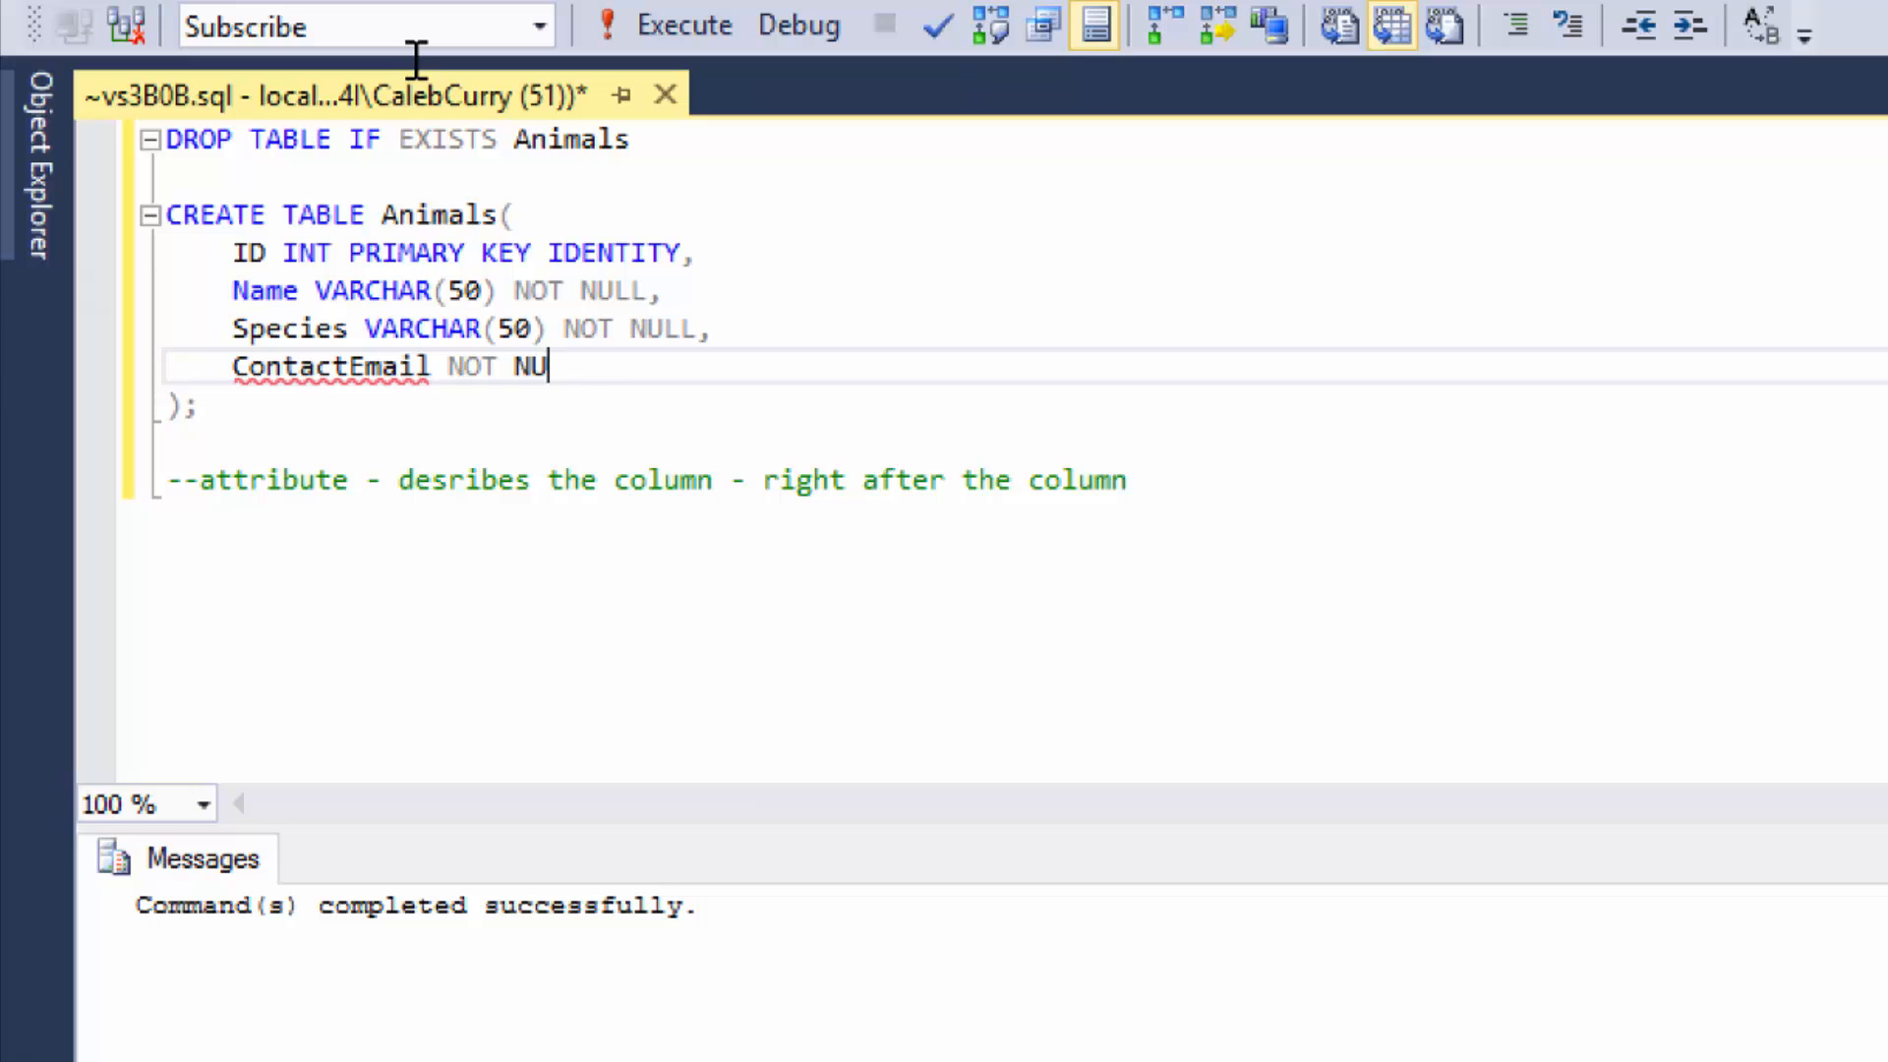
type("LL UNIQUE")
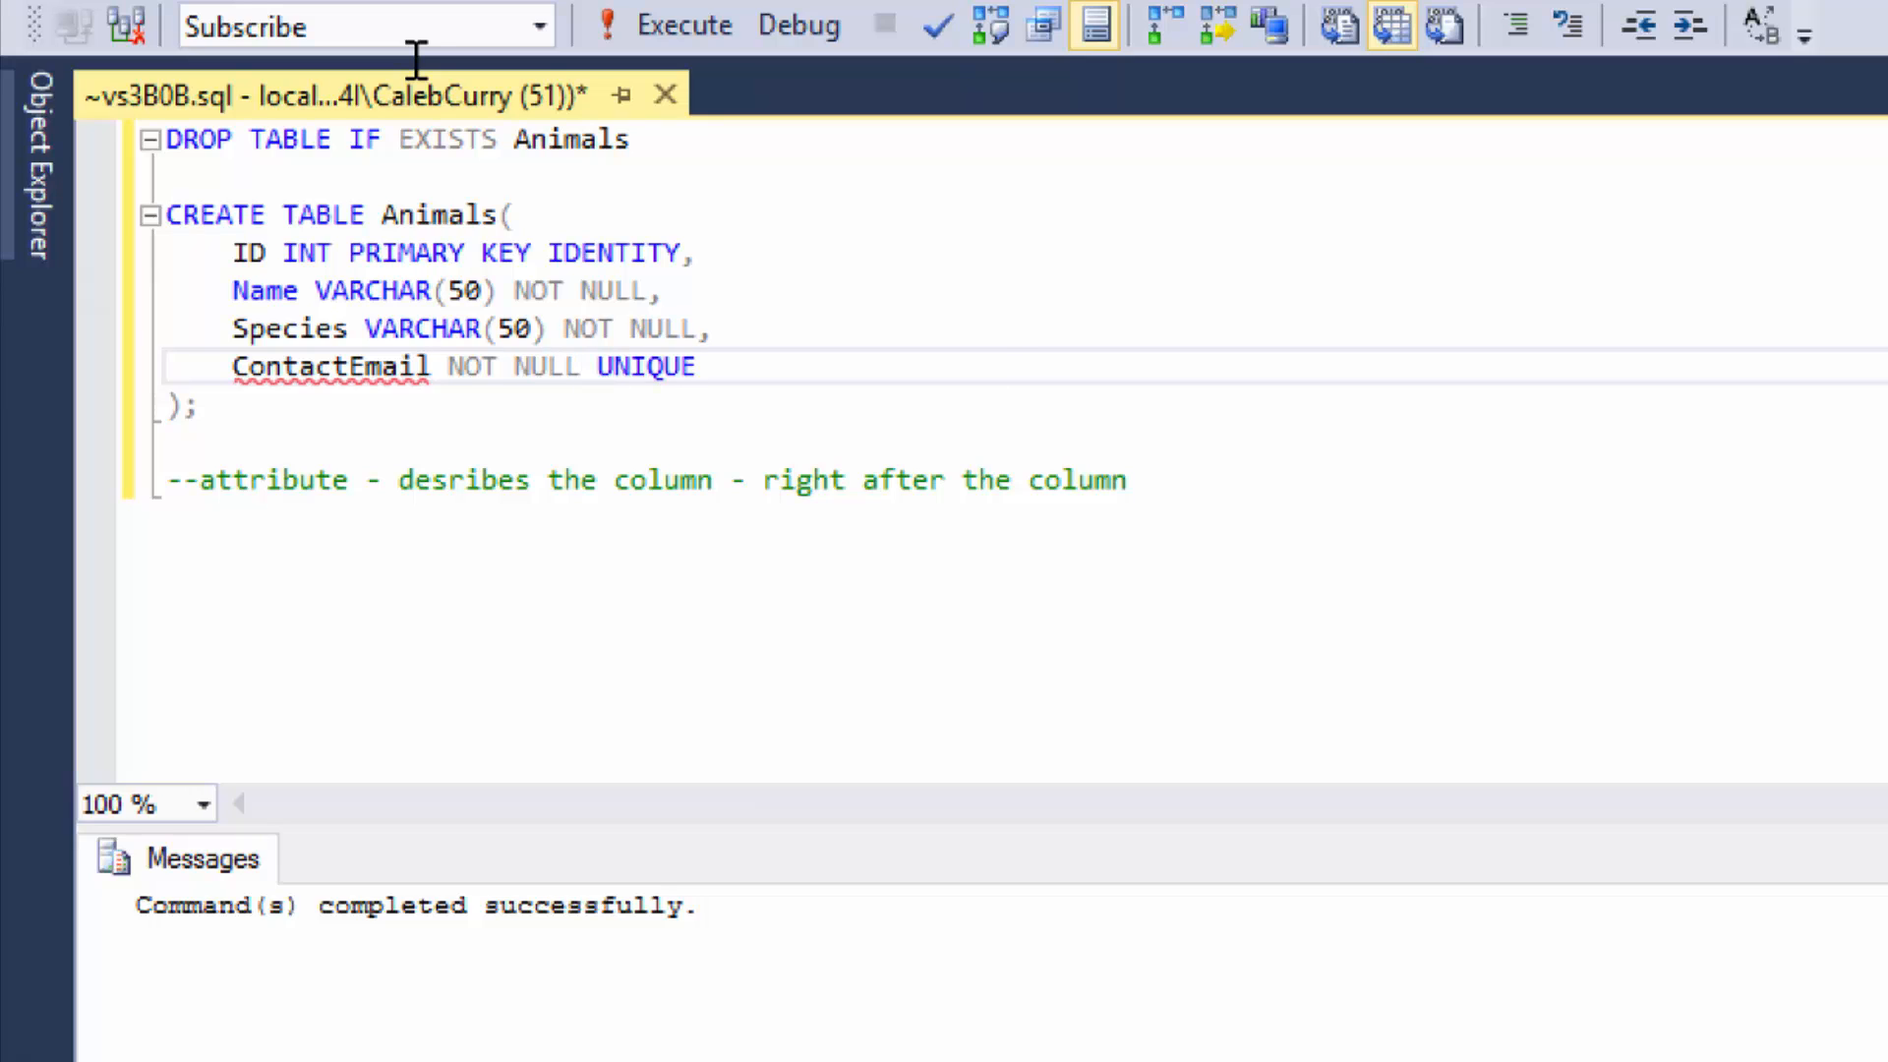
mouse_move(1001, 382)
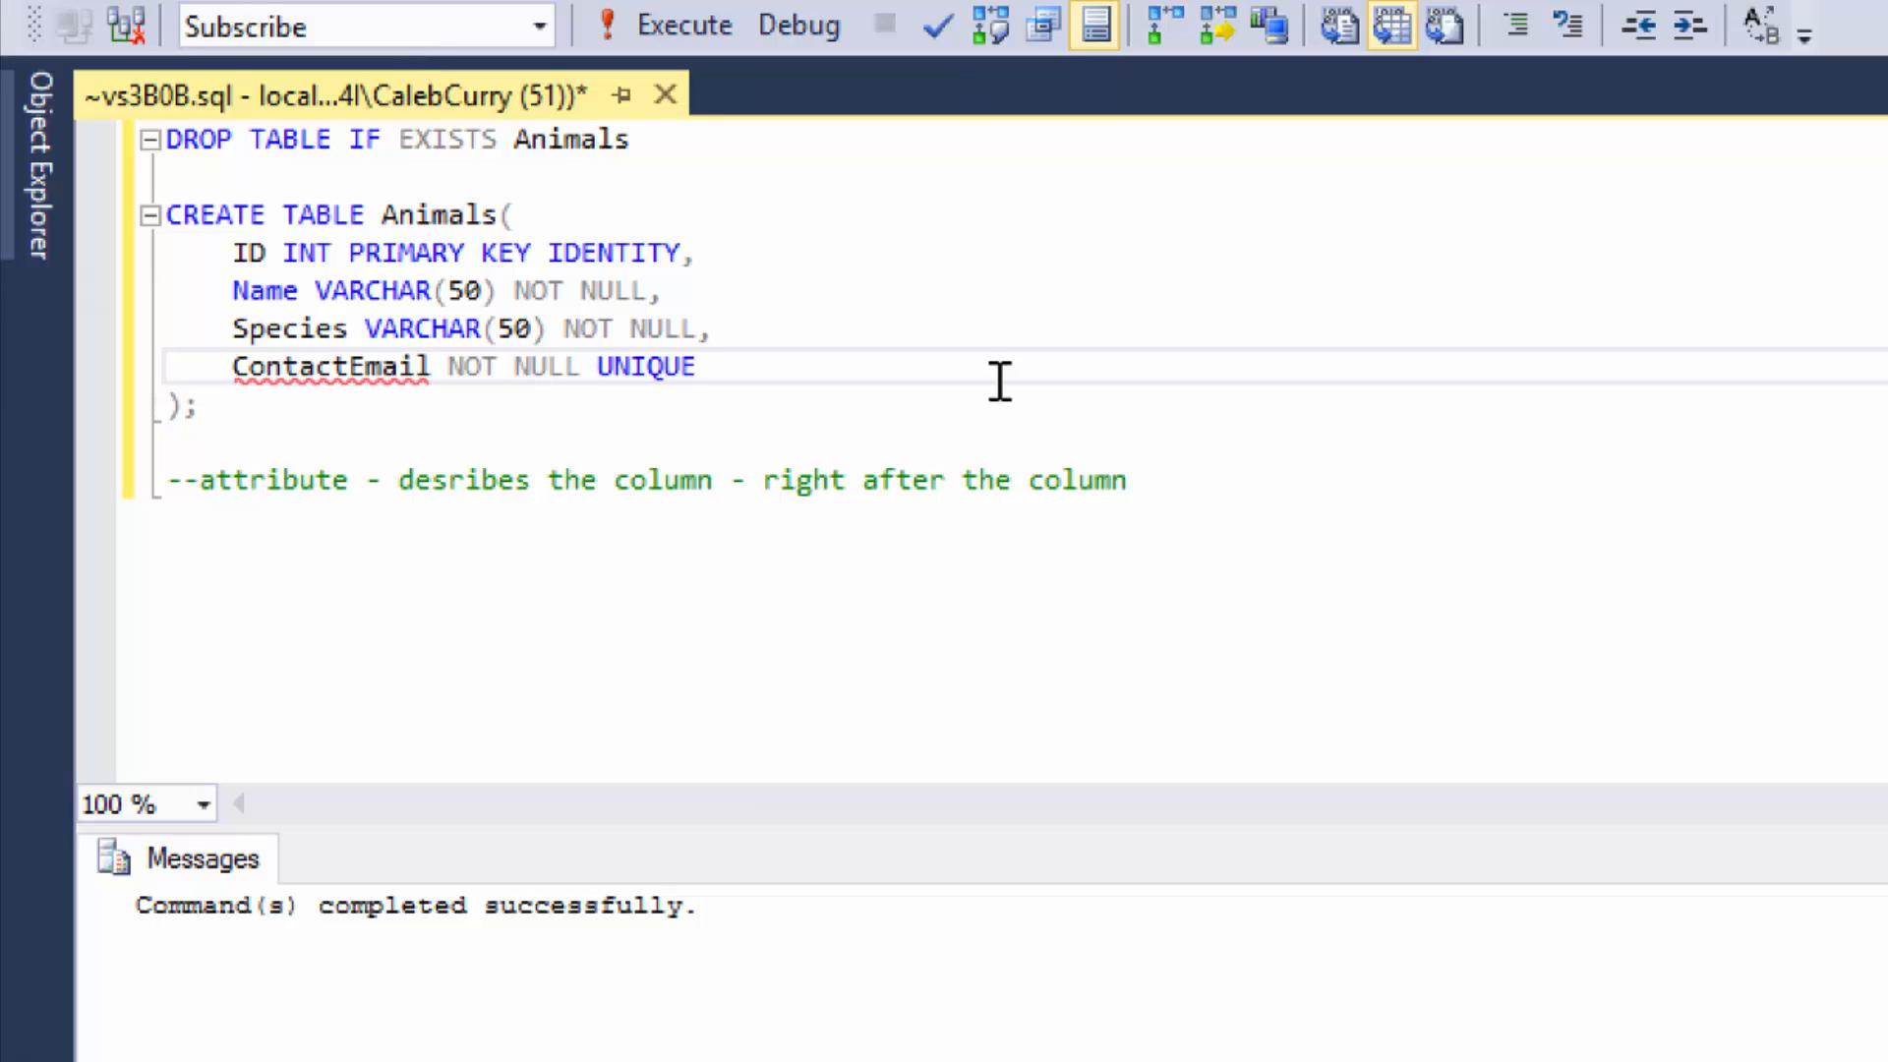
type("VARCHAR")
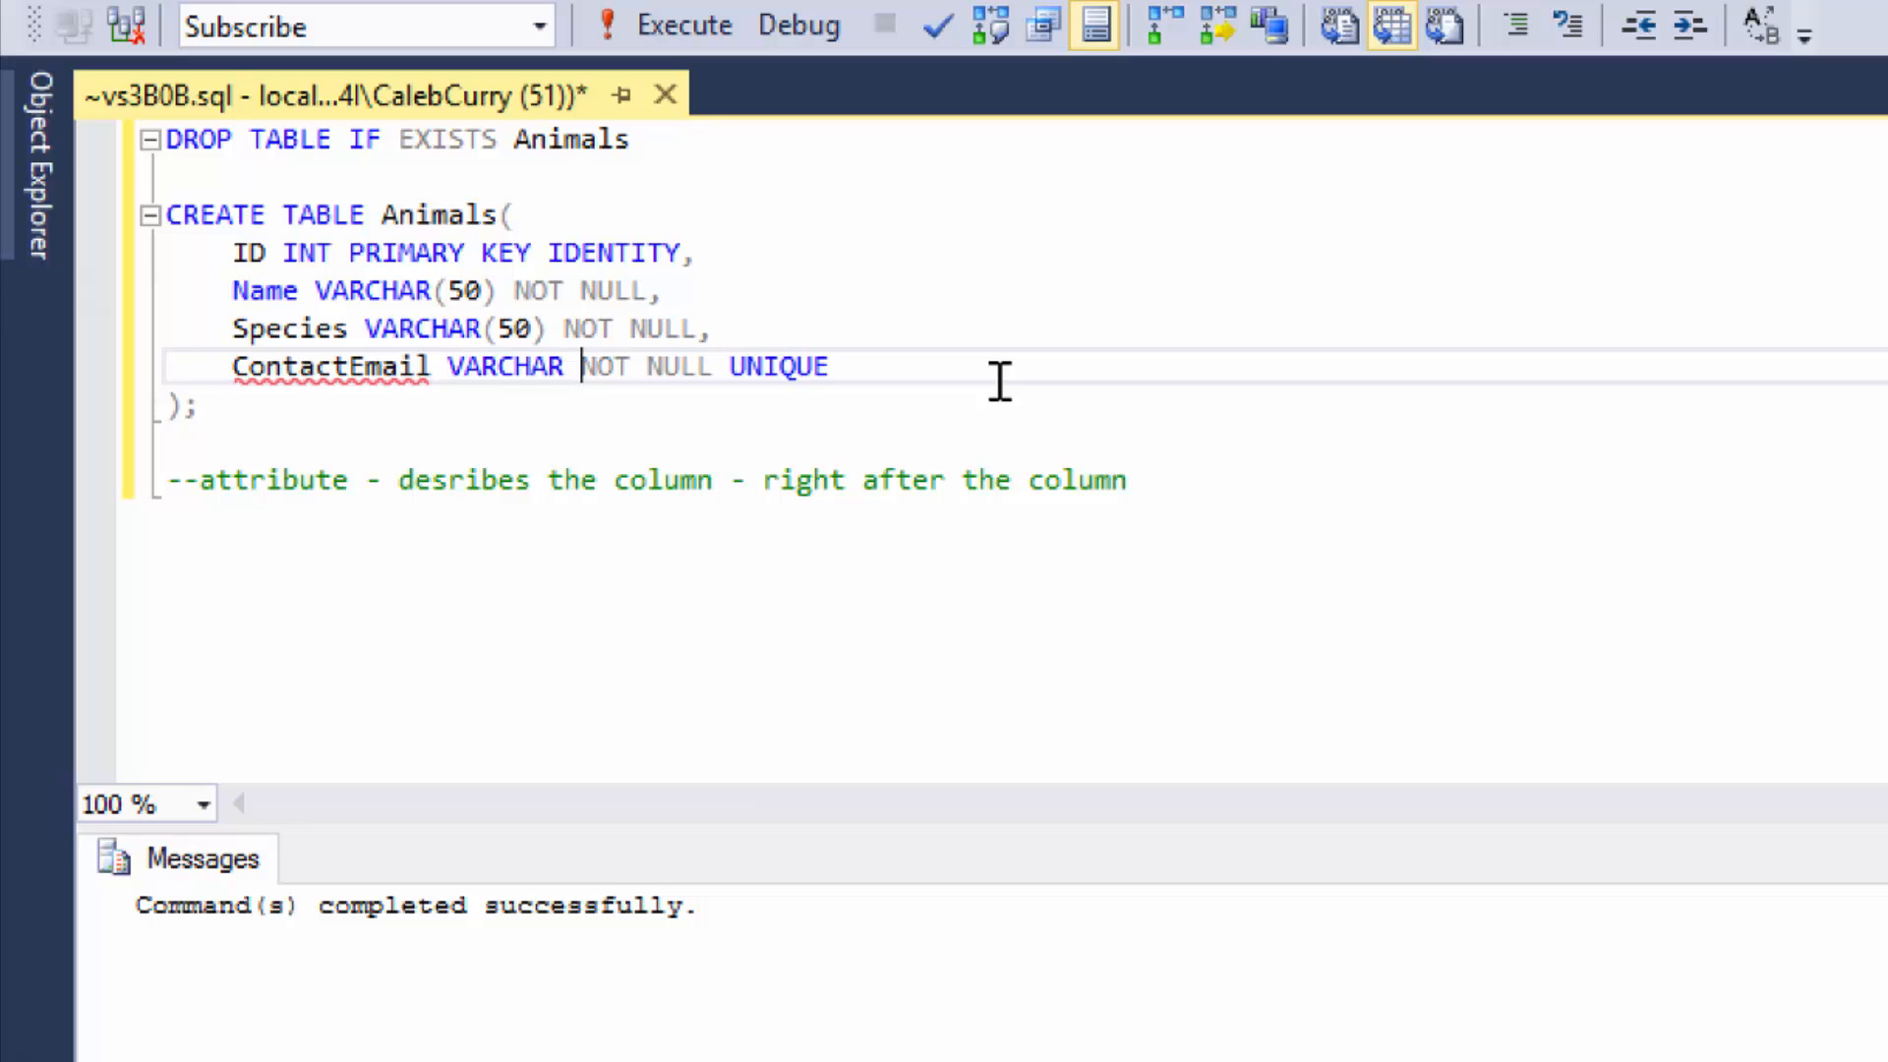
type("(50)")
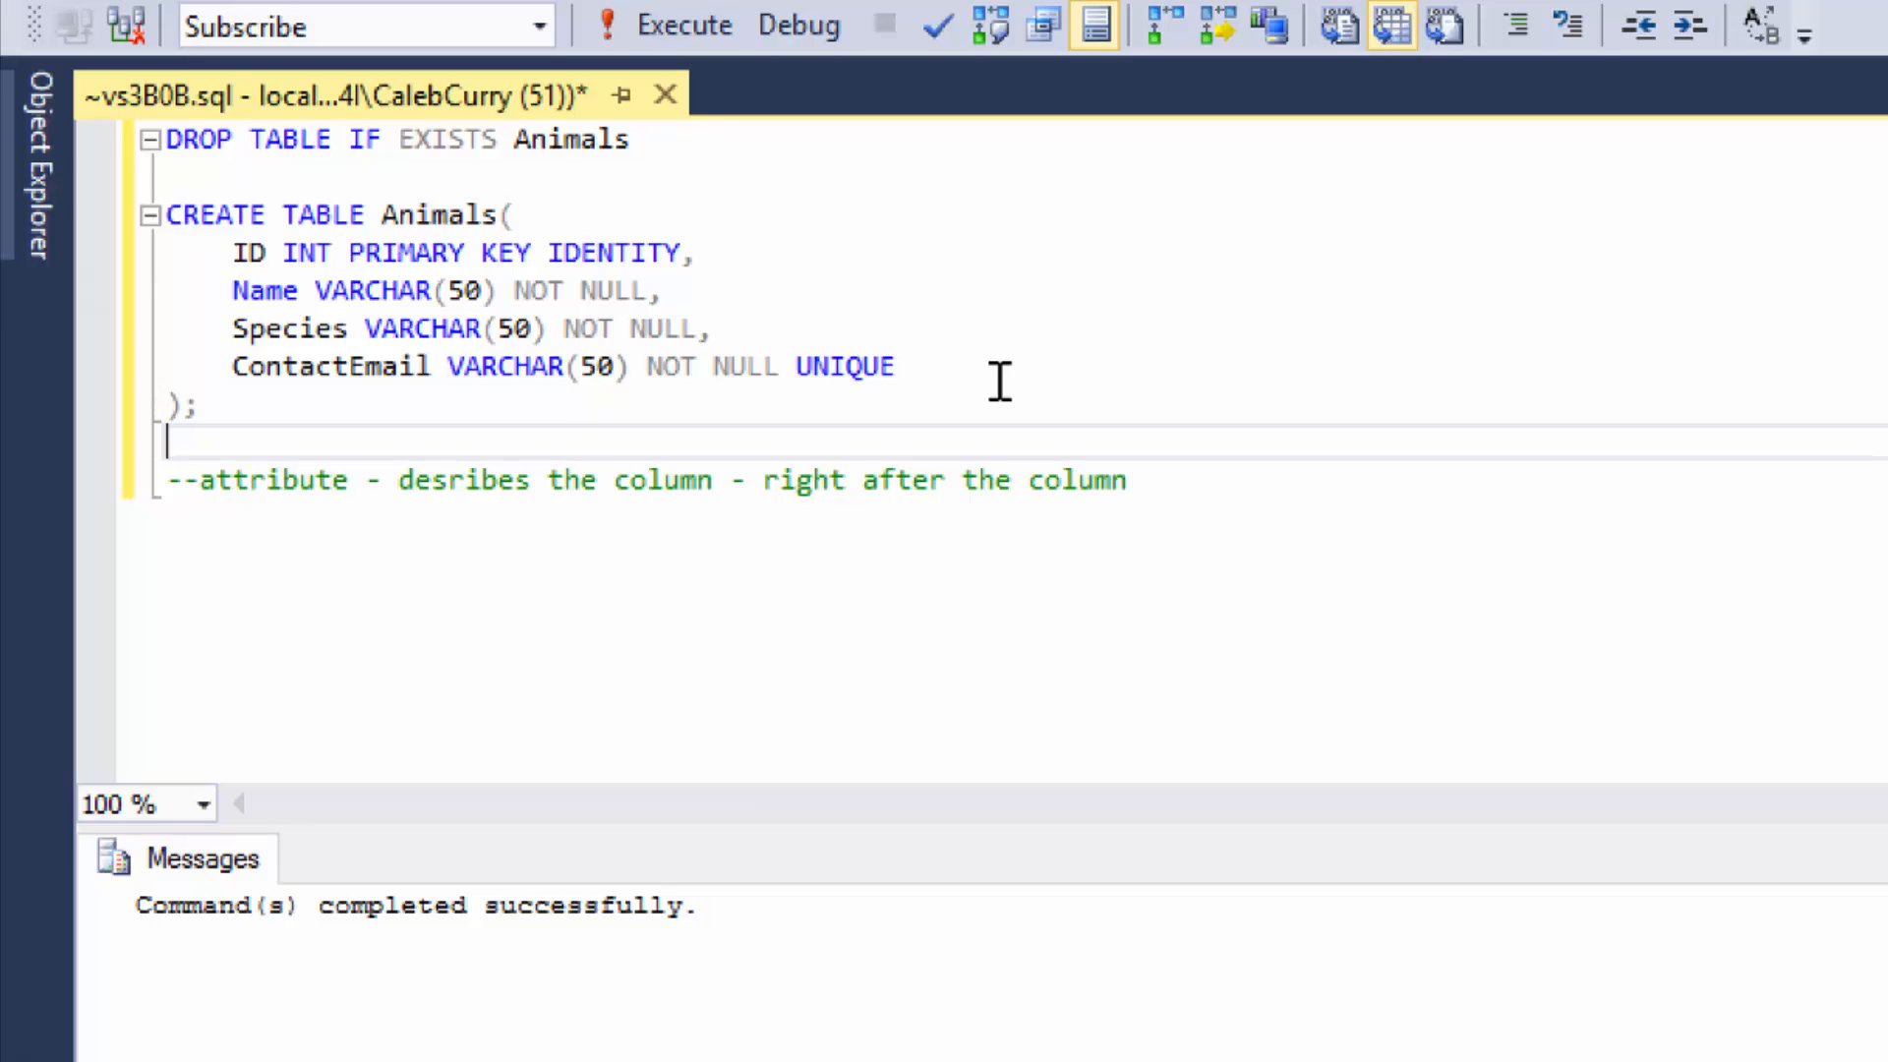
mouse_move(975, 352)
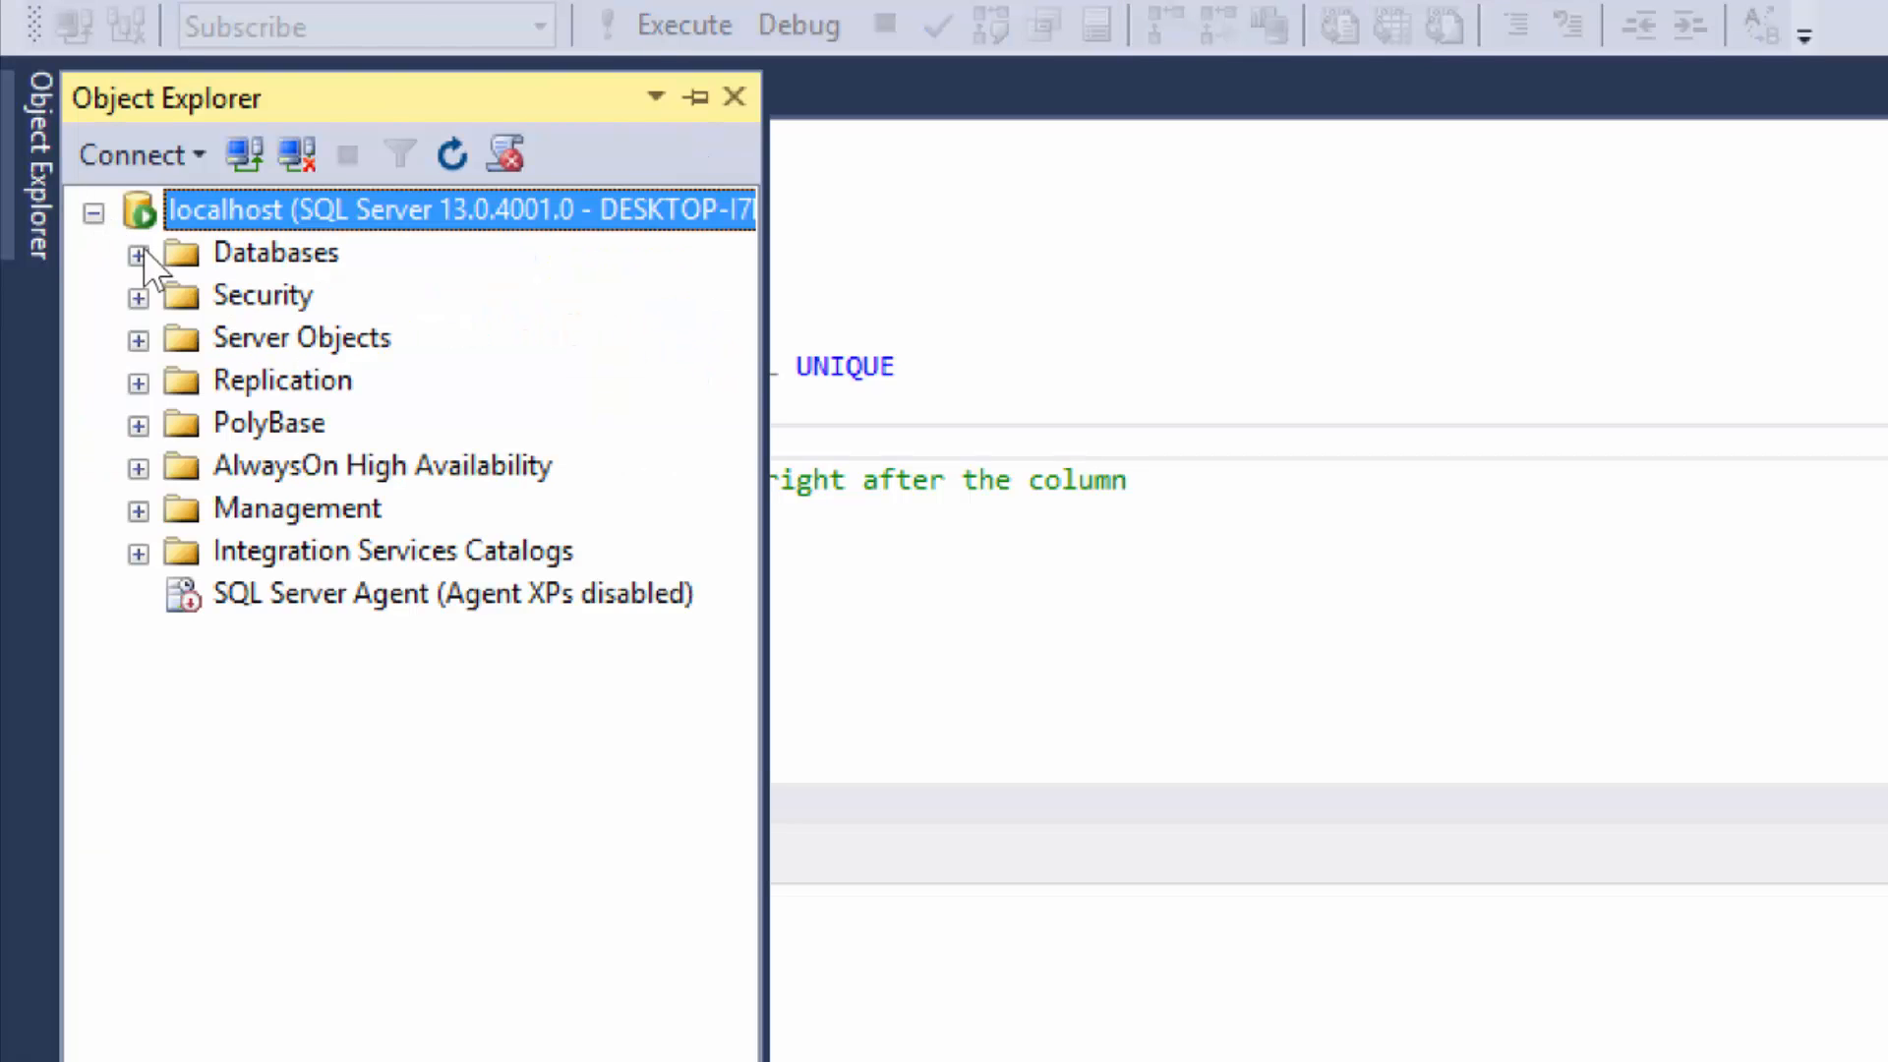
Expand Subscribe > dbo.Animals in Object Explorer to confirm its columns, primary key and unique key.
left_click(138, 253)
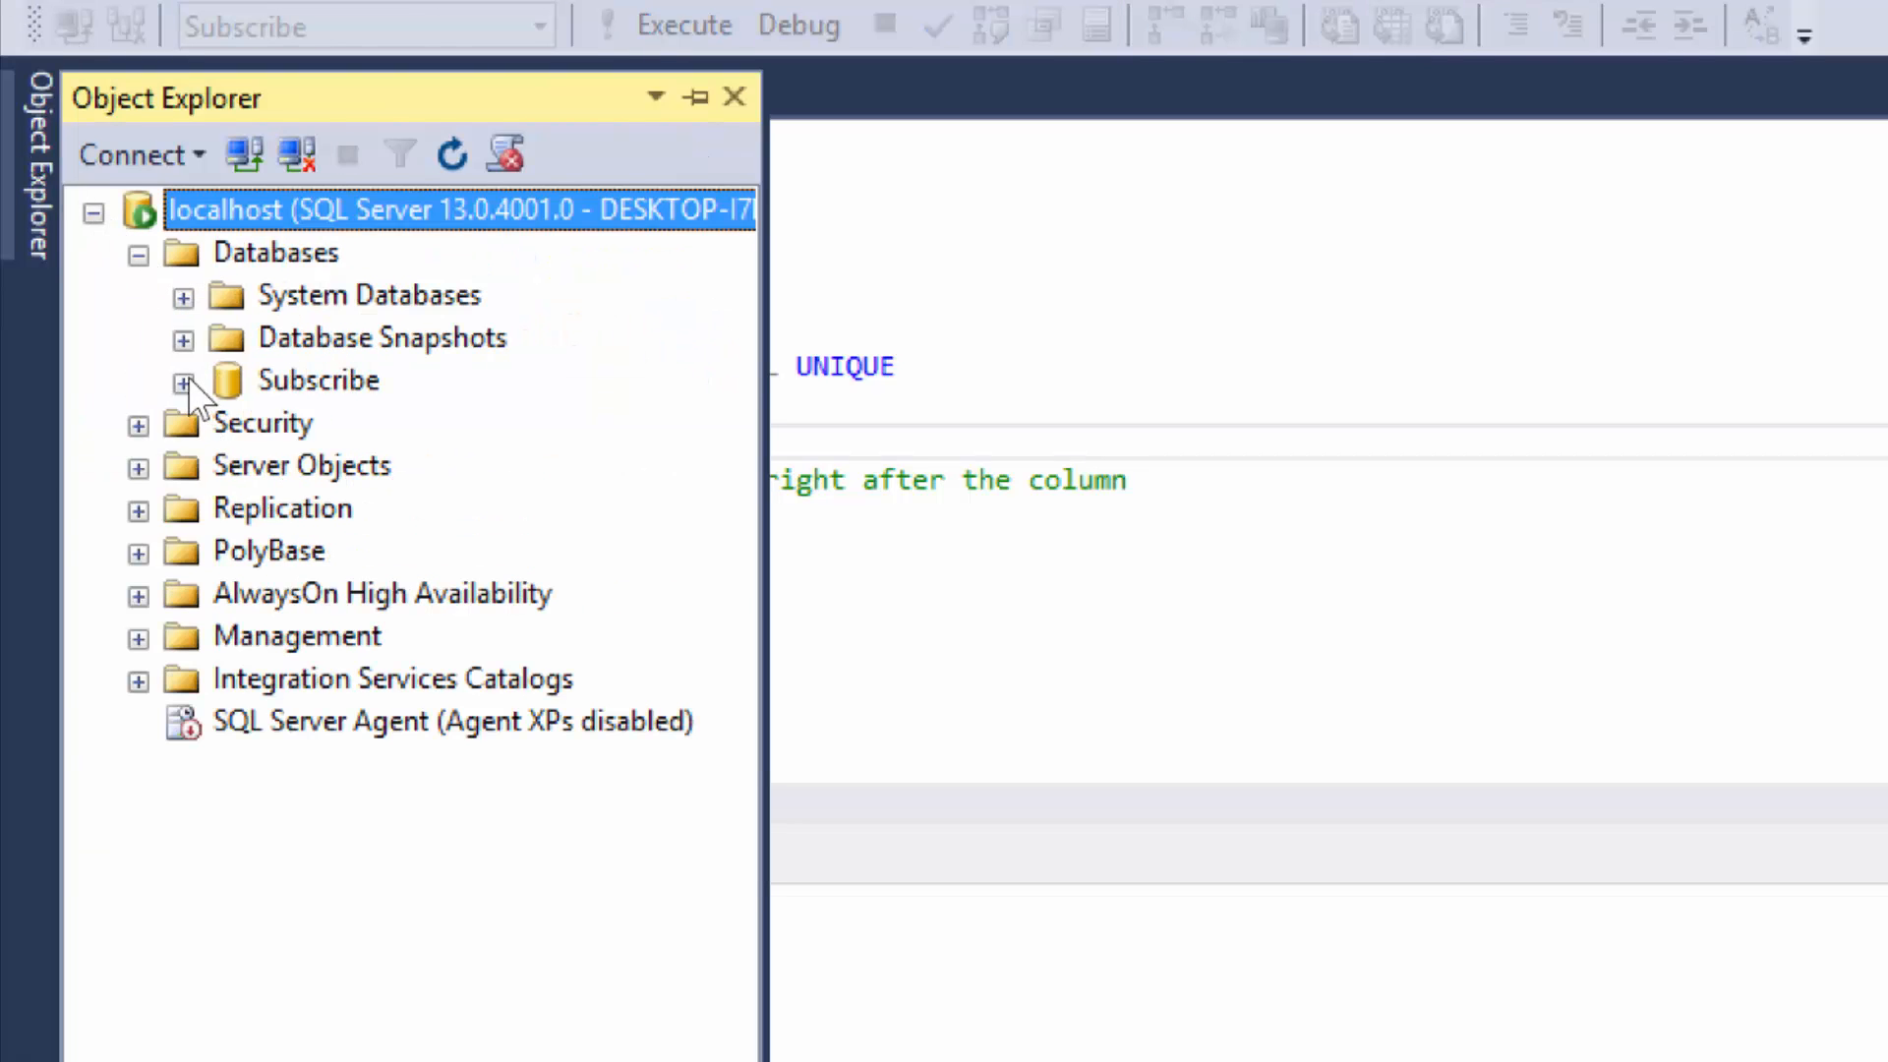
left_click(183, 381)
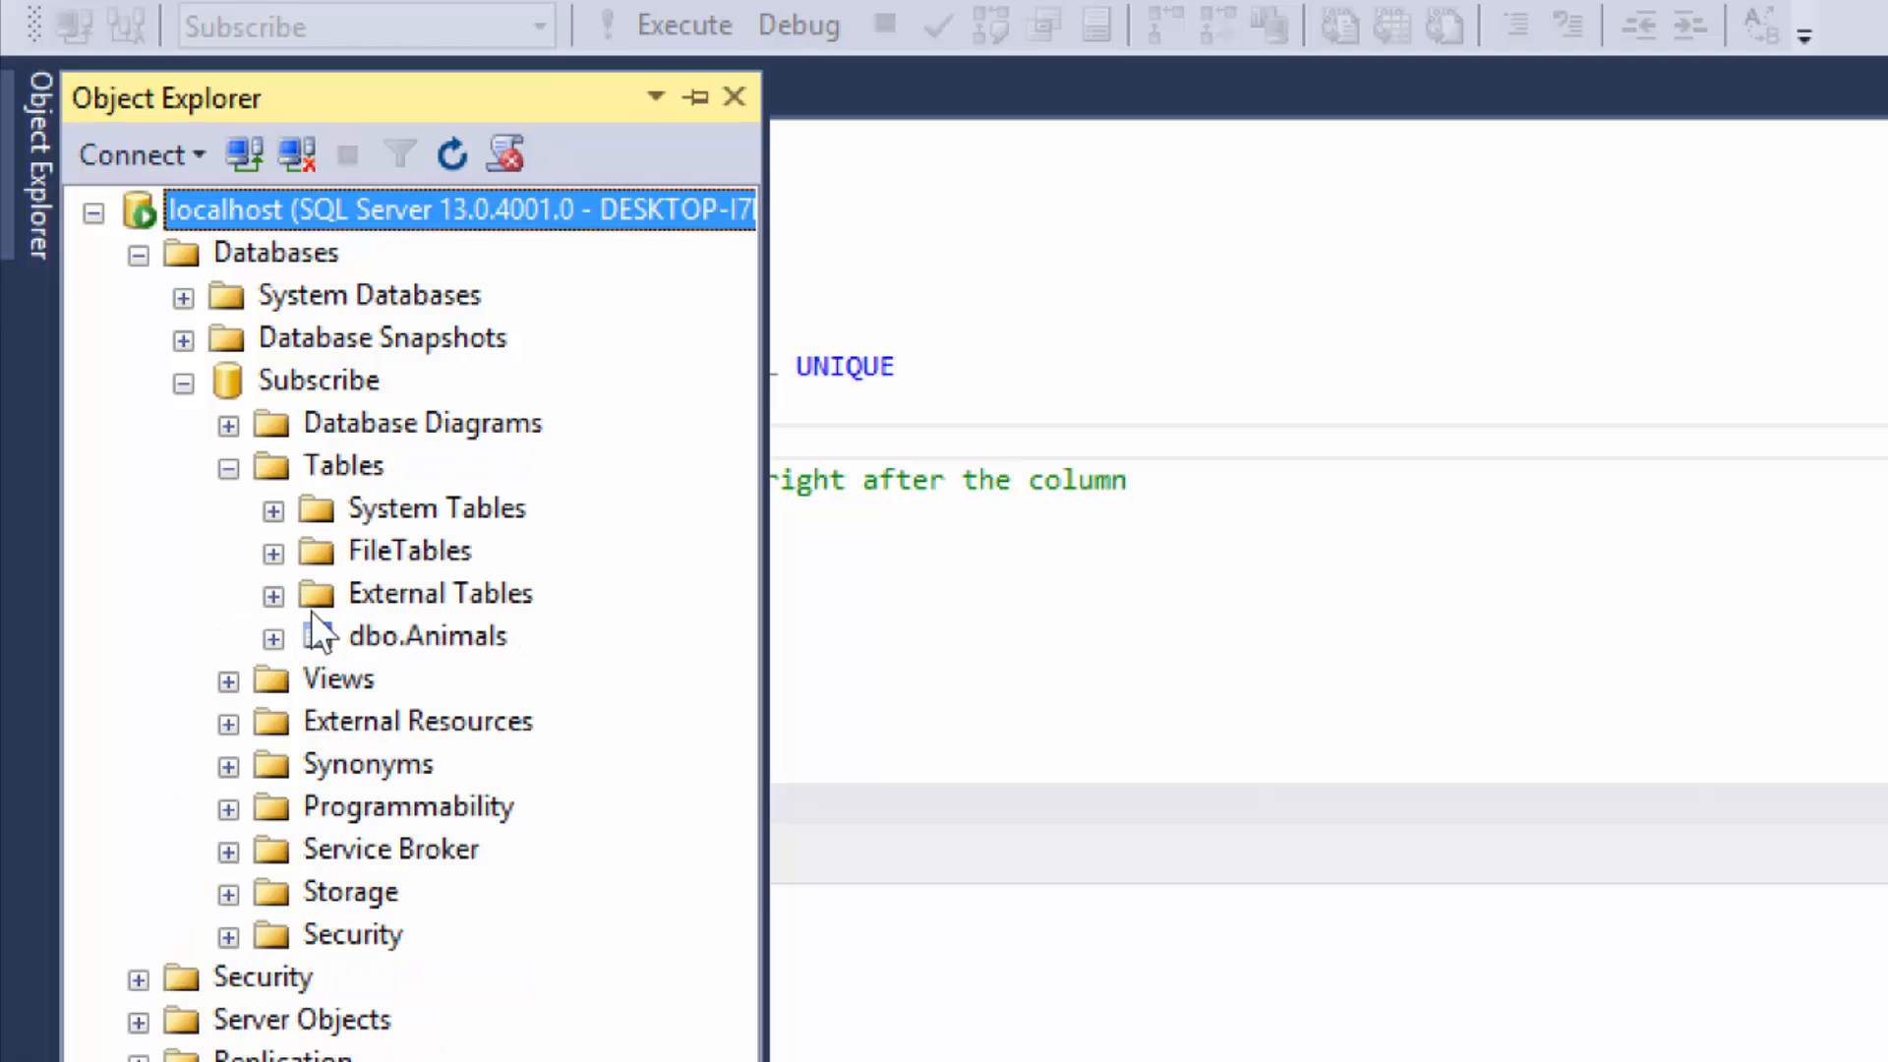
left_click(274, 637)
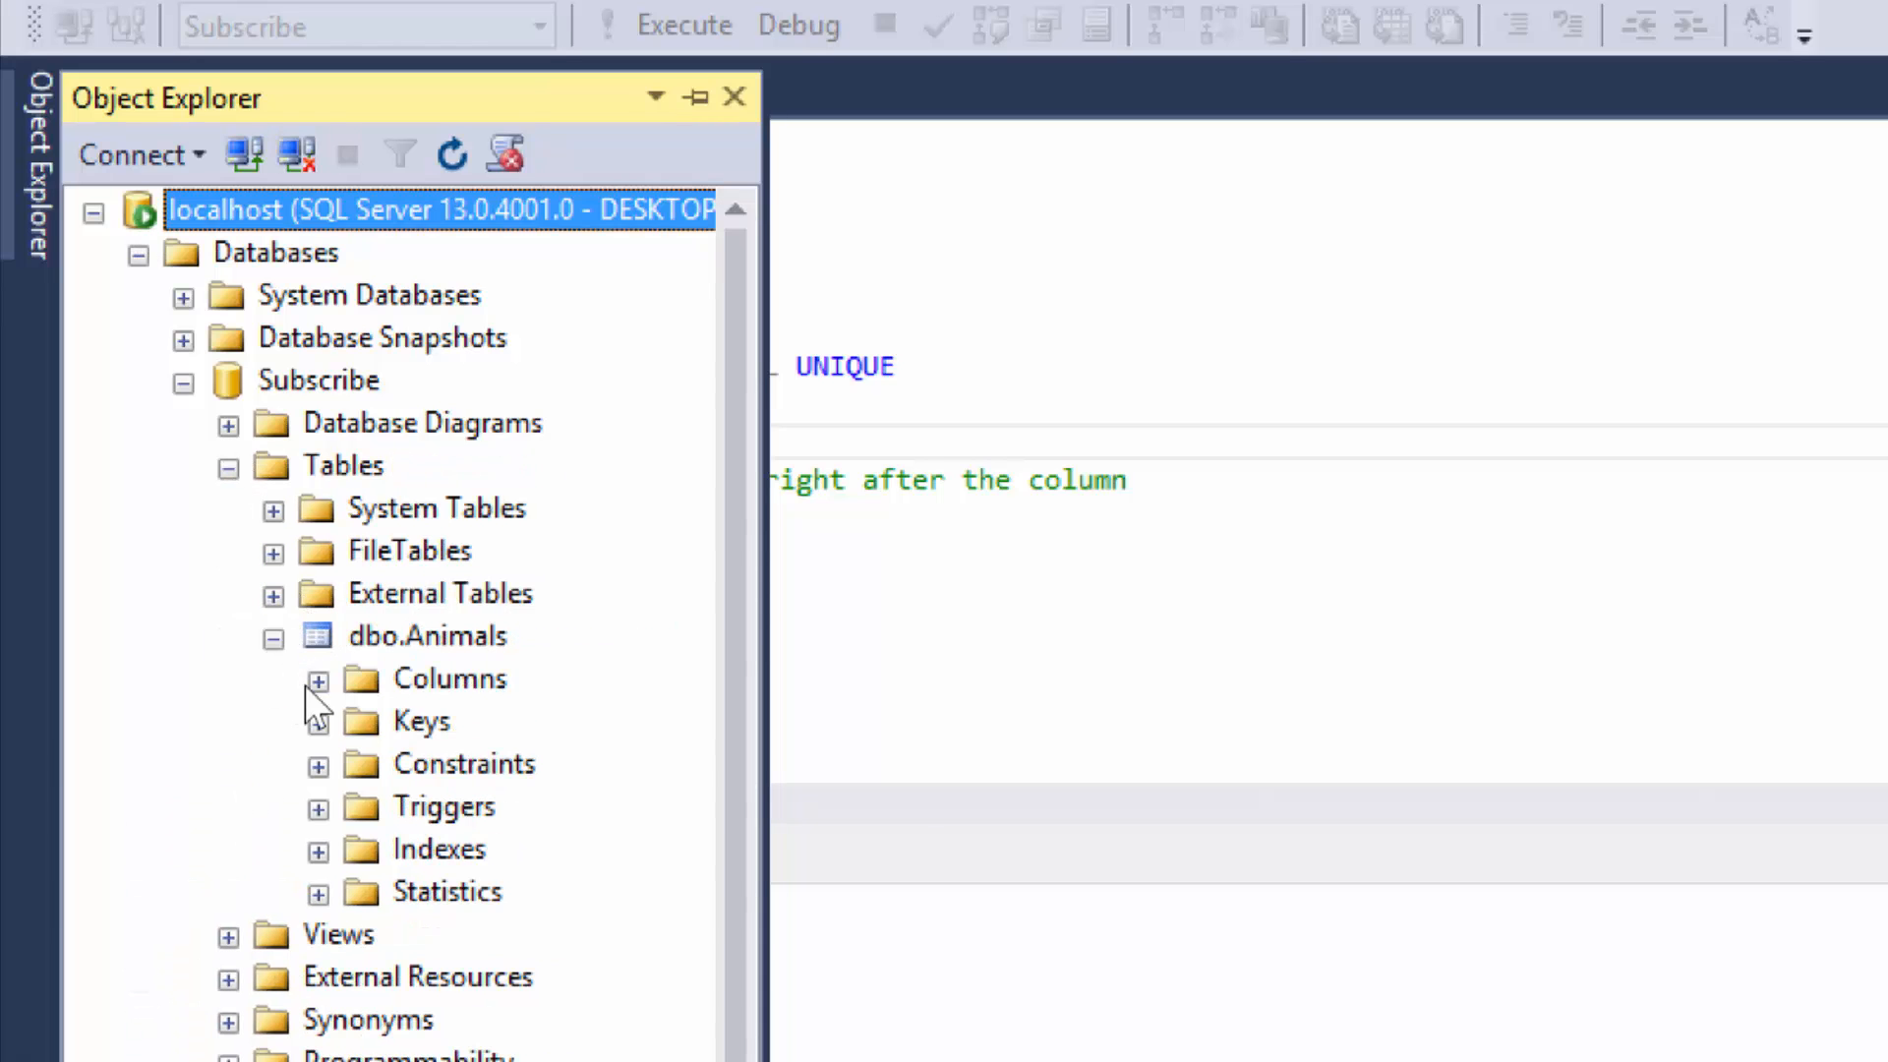
left_click(317, 679)
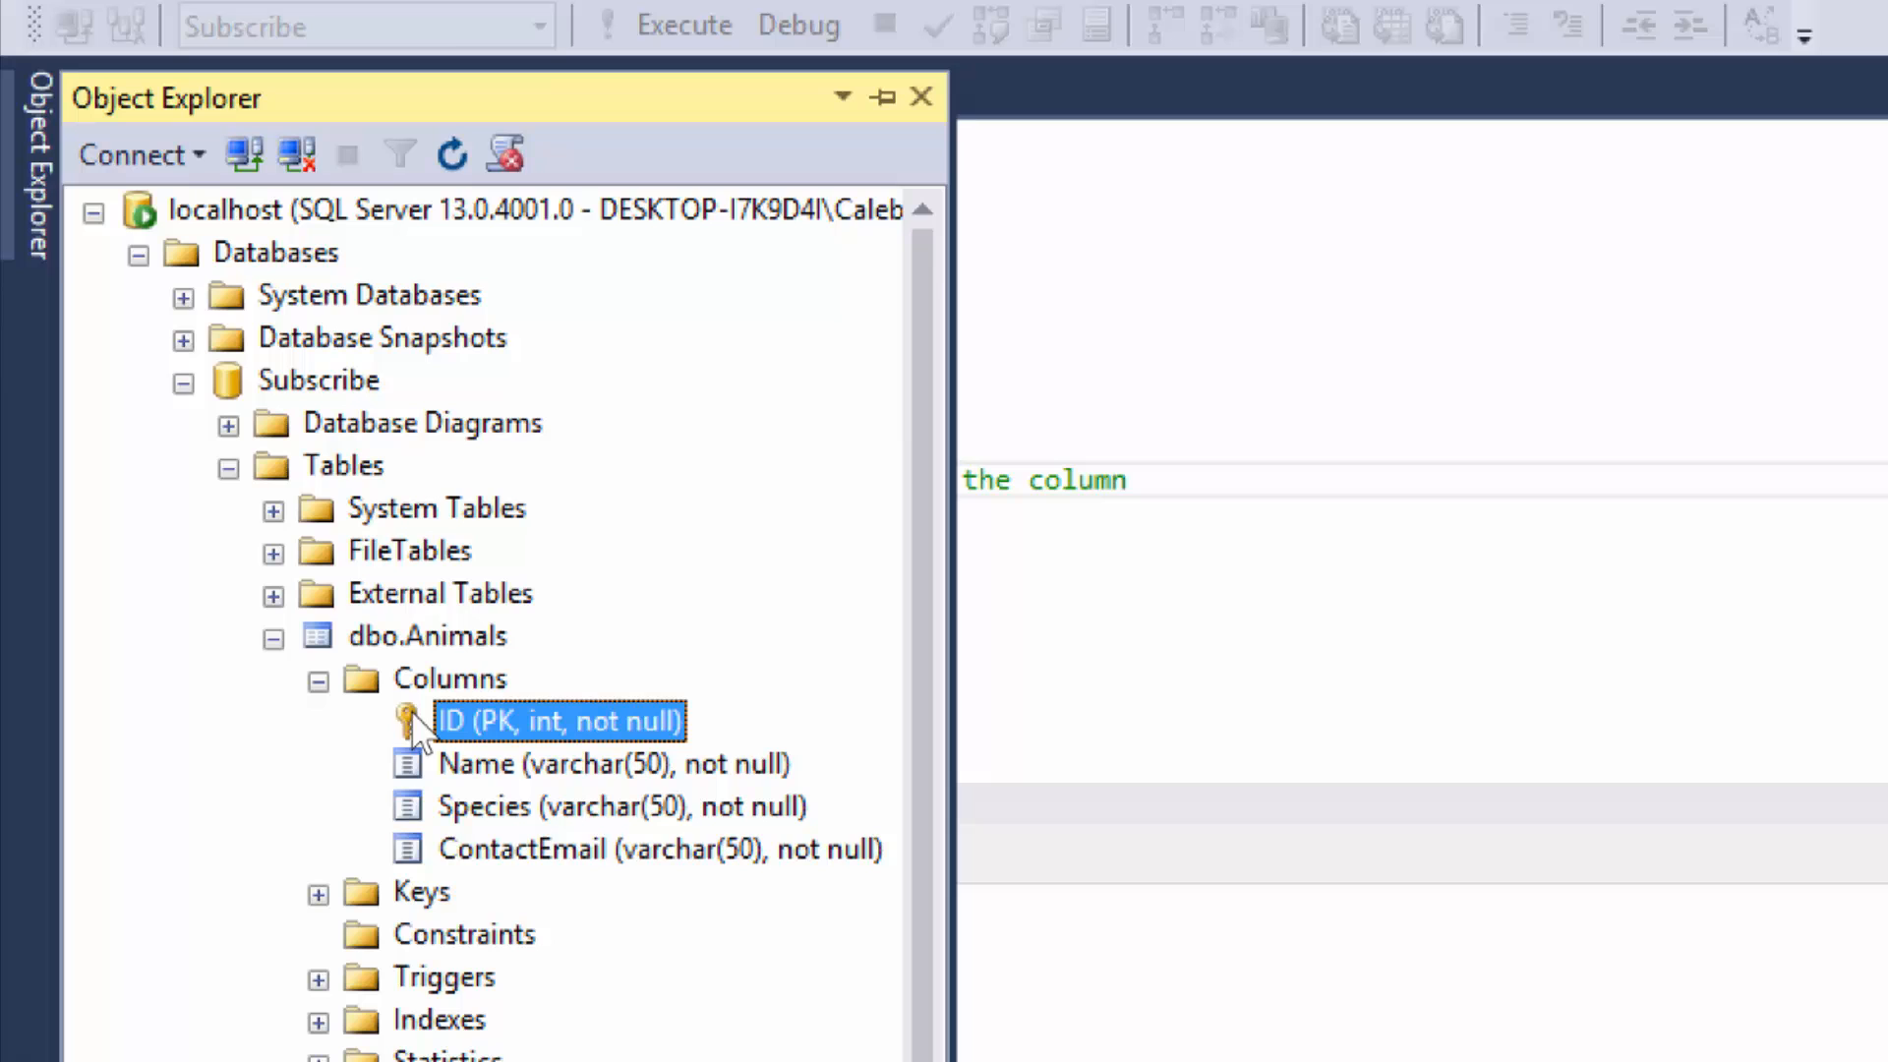
mouse_move(409, 712)
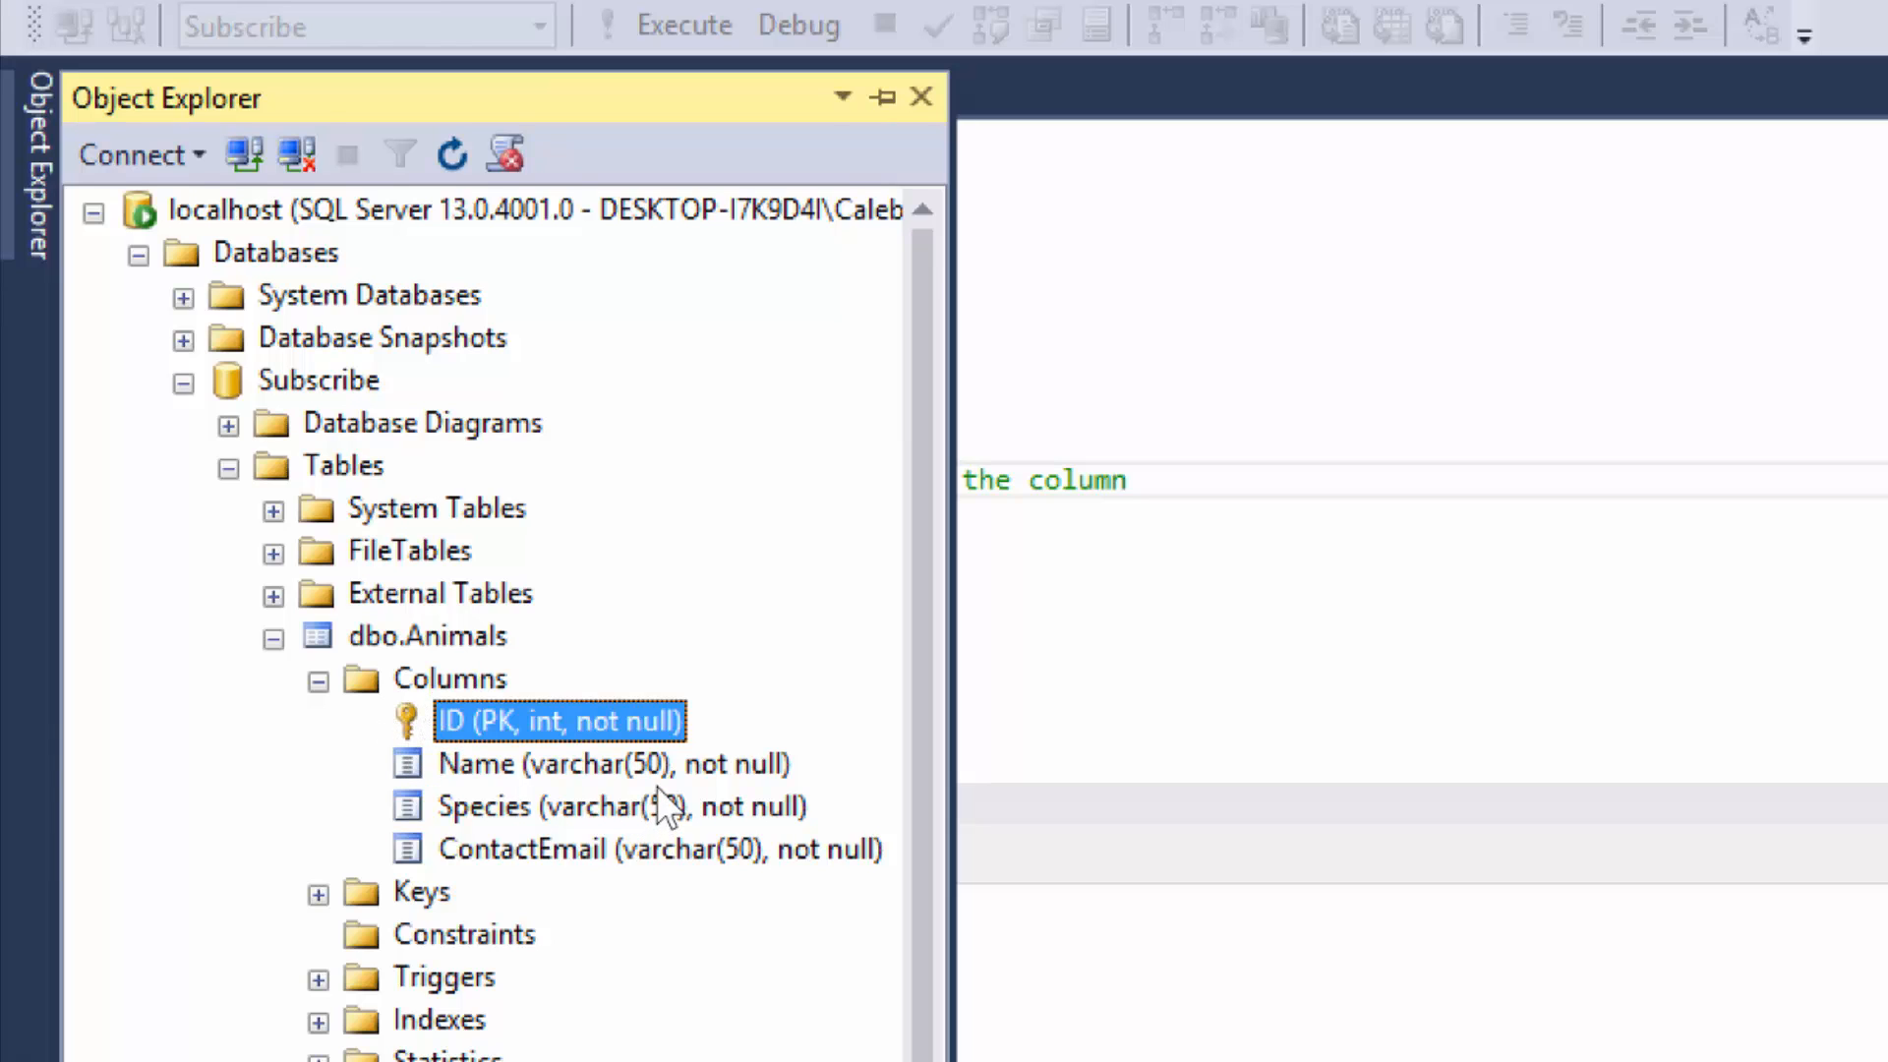
mouse_move(812, 828)
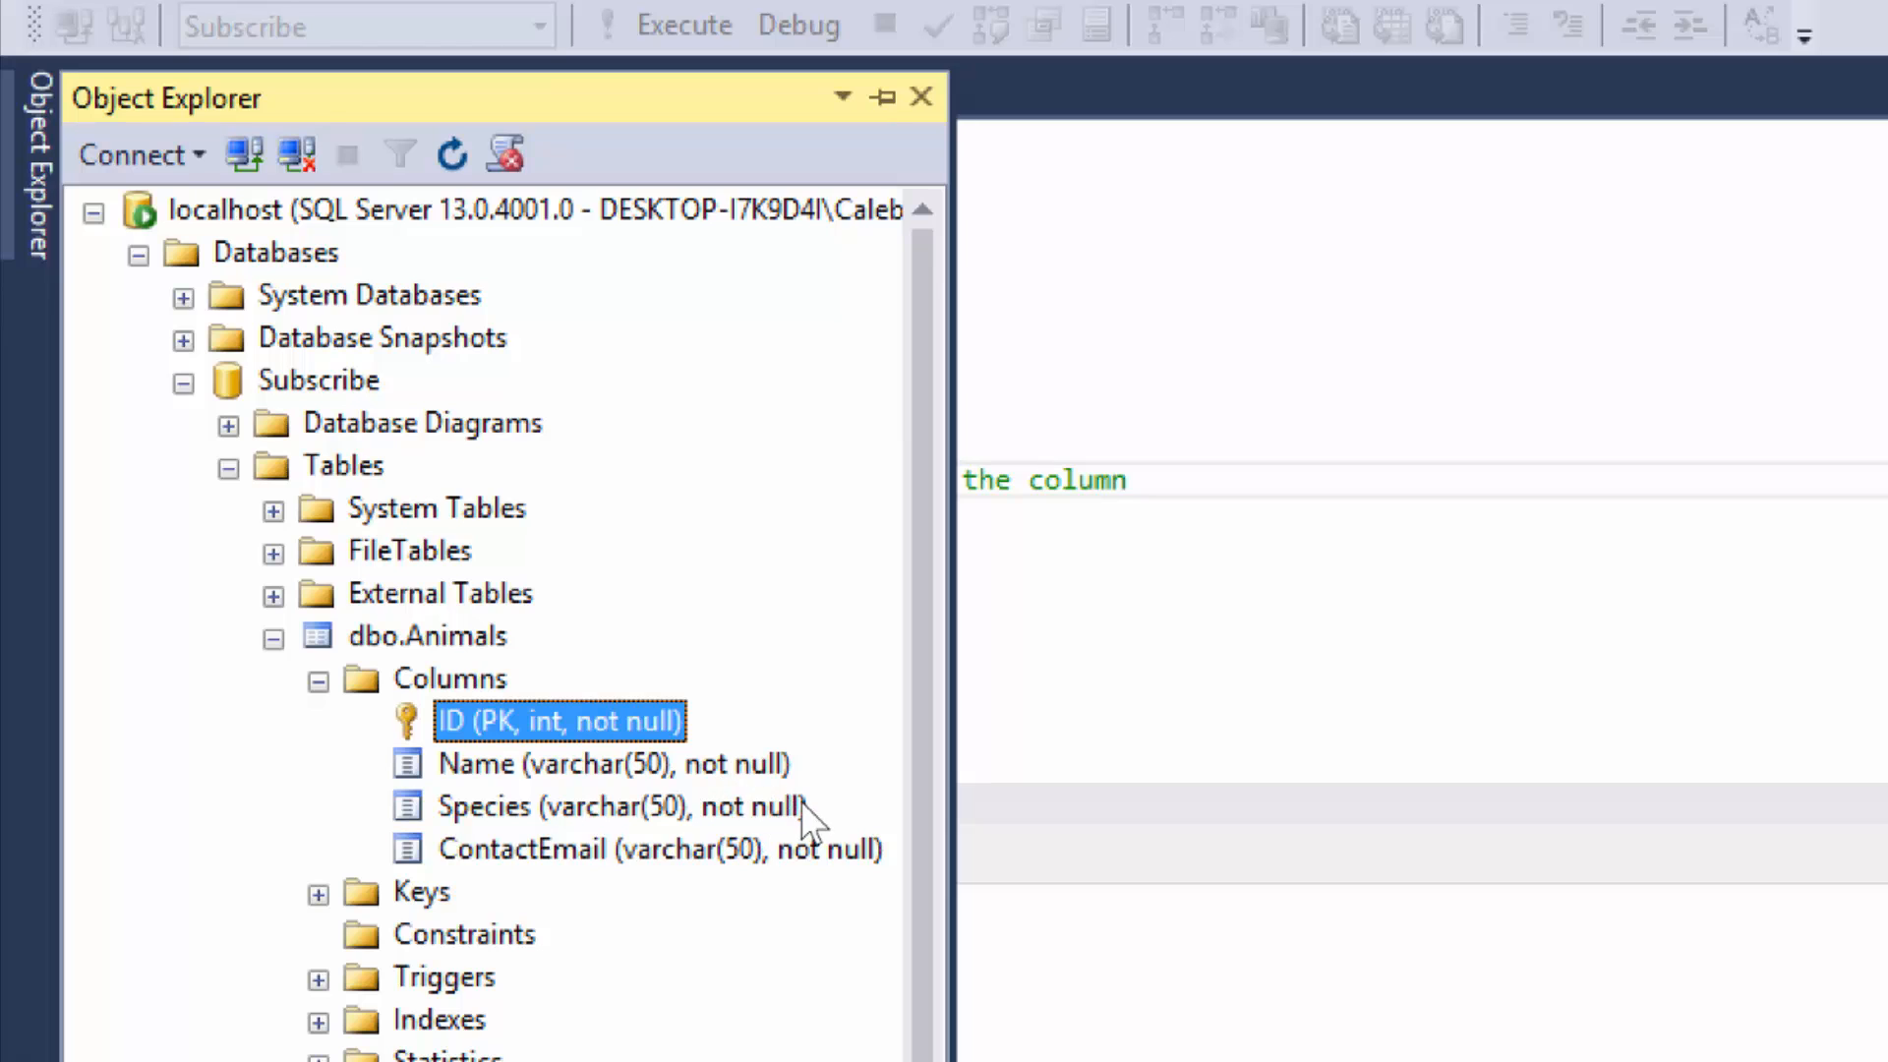
mouse_move(865, 892)
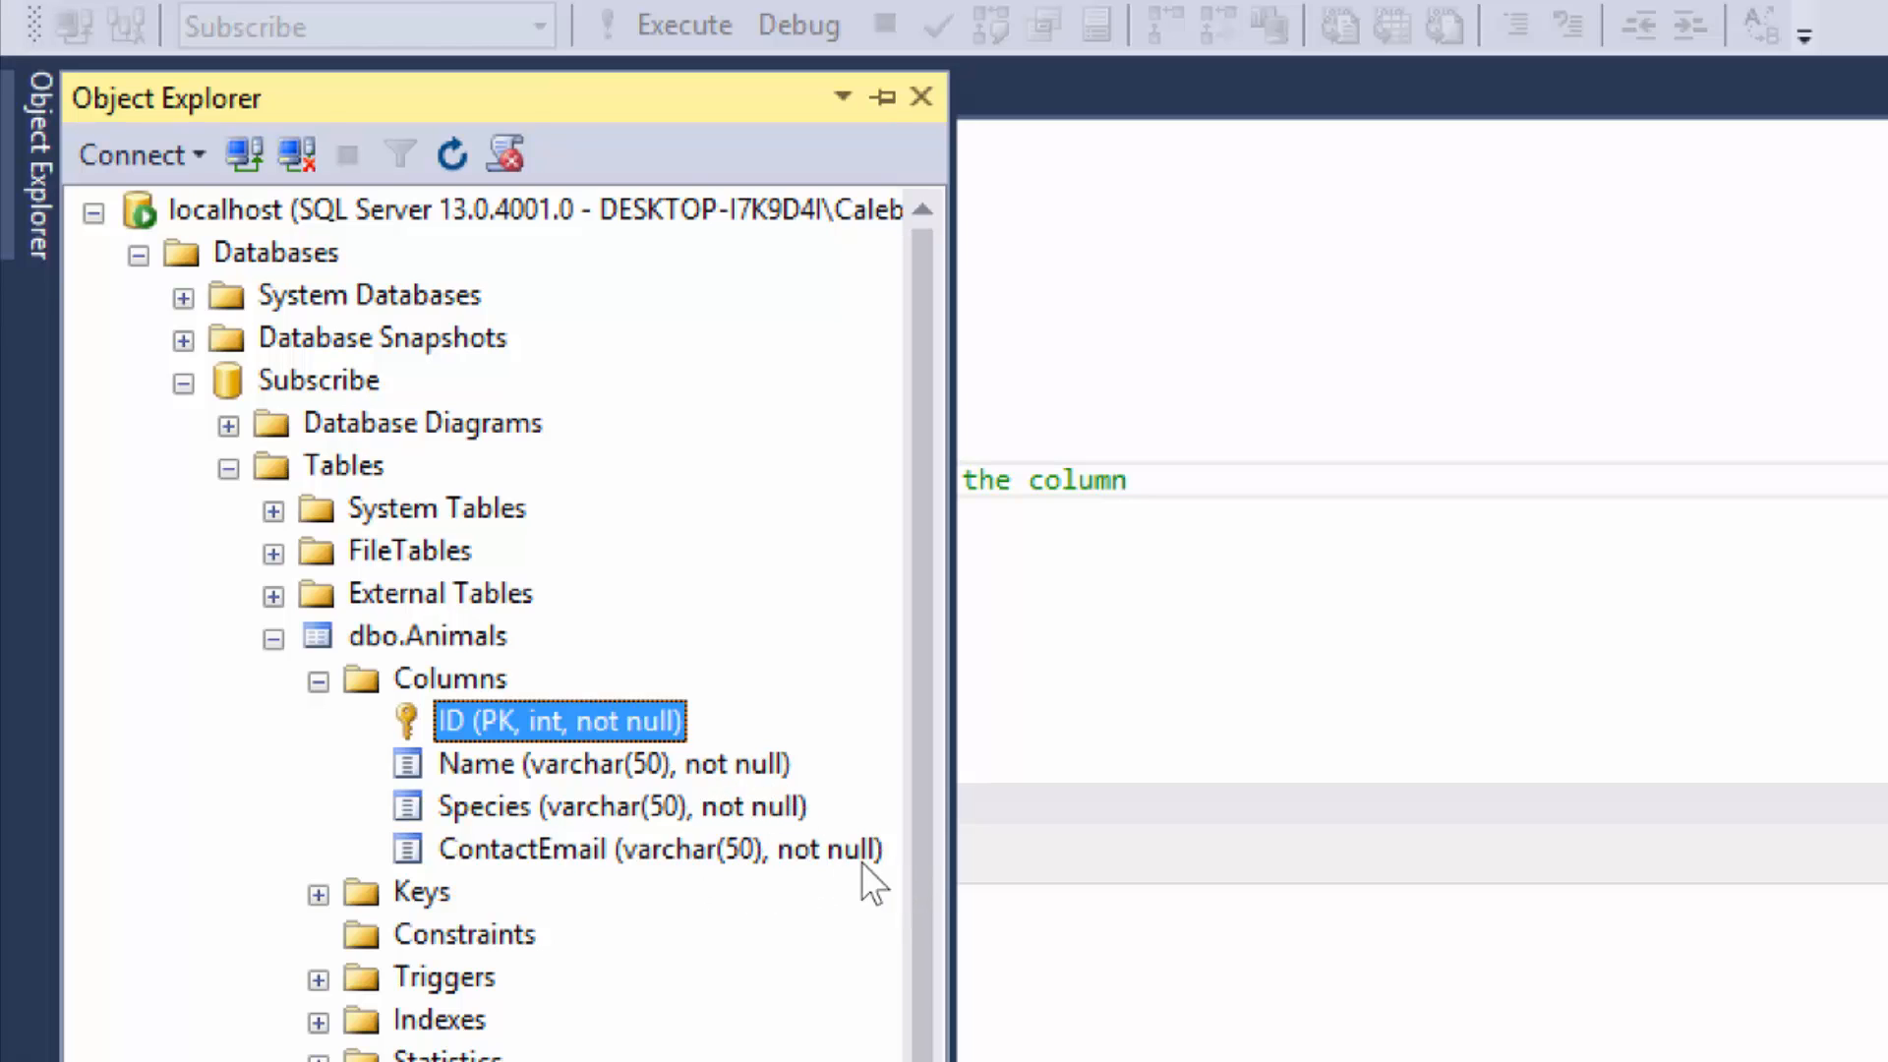
left_click(316, 893)
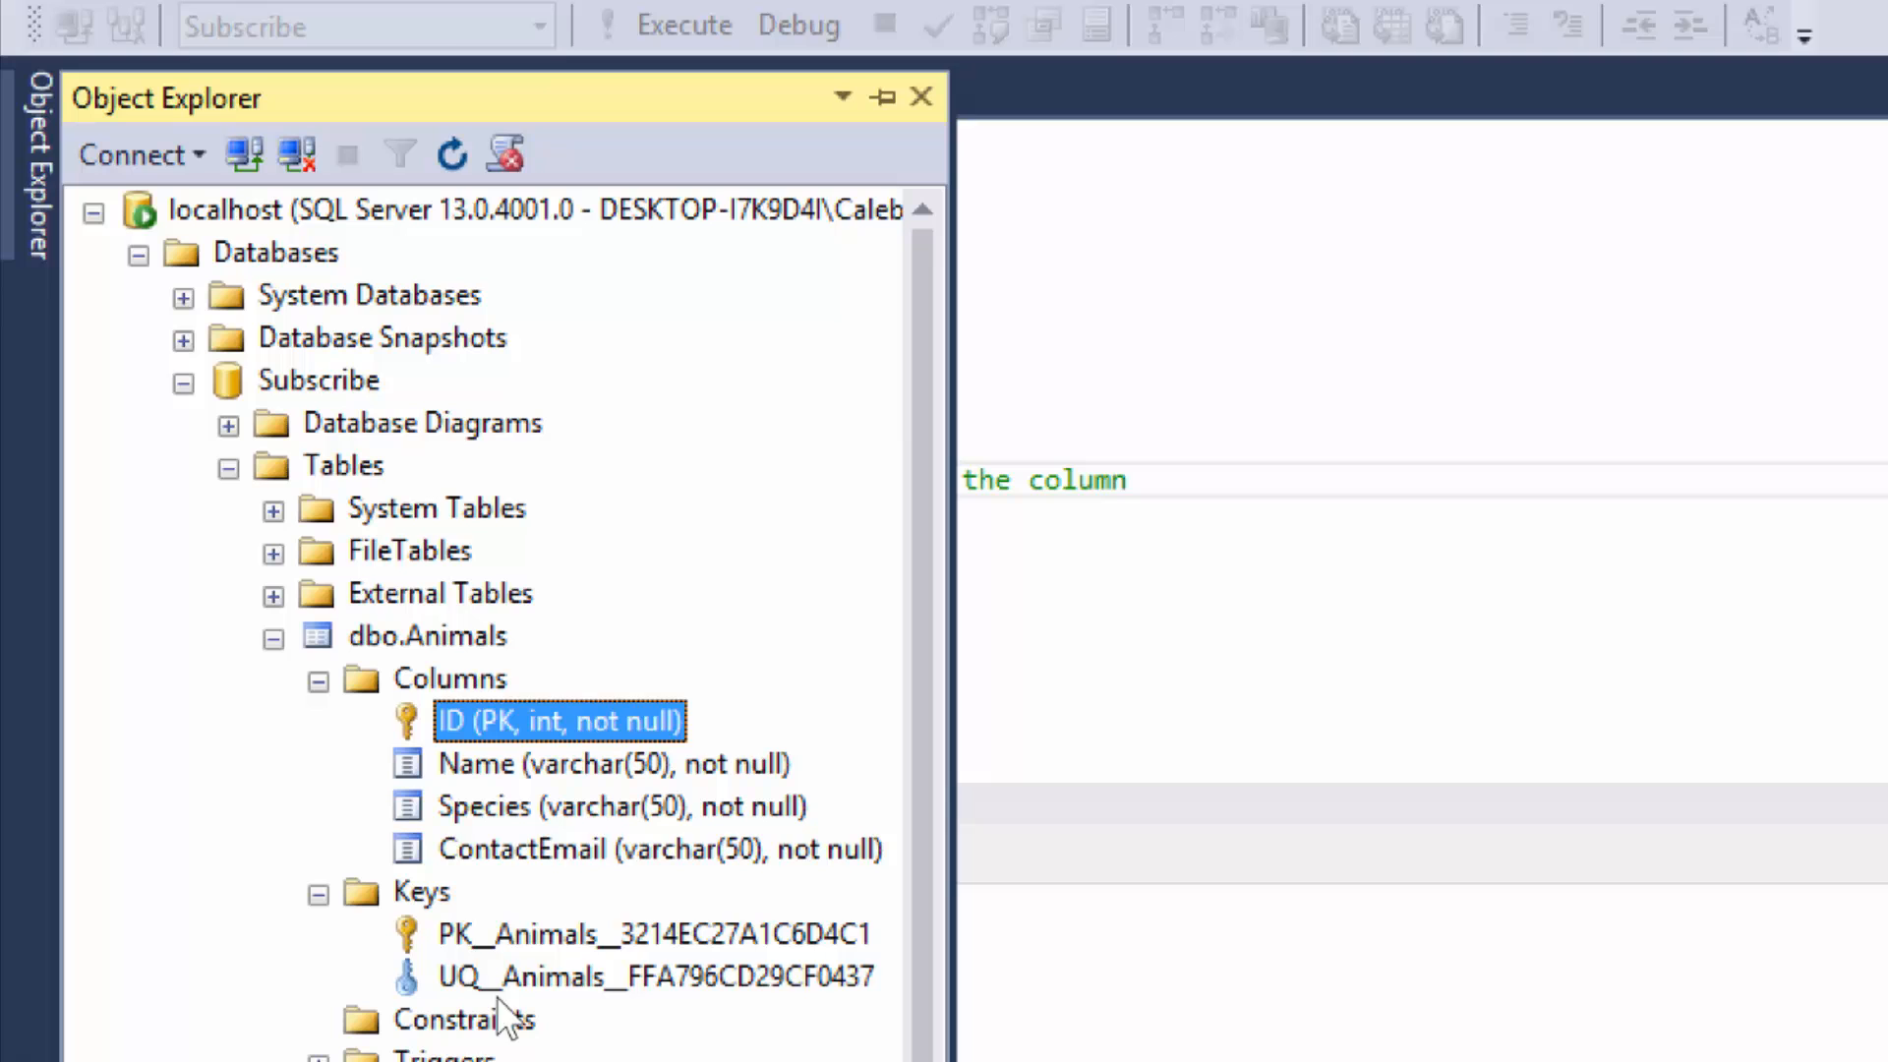
left_click(647, 934)
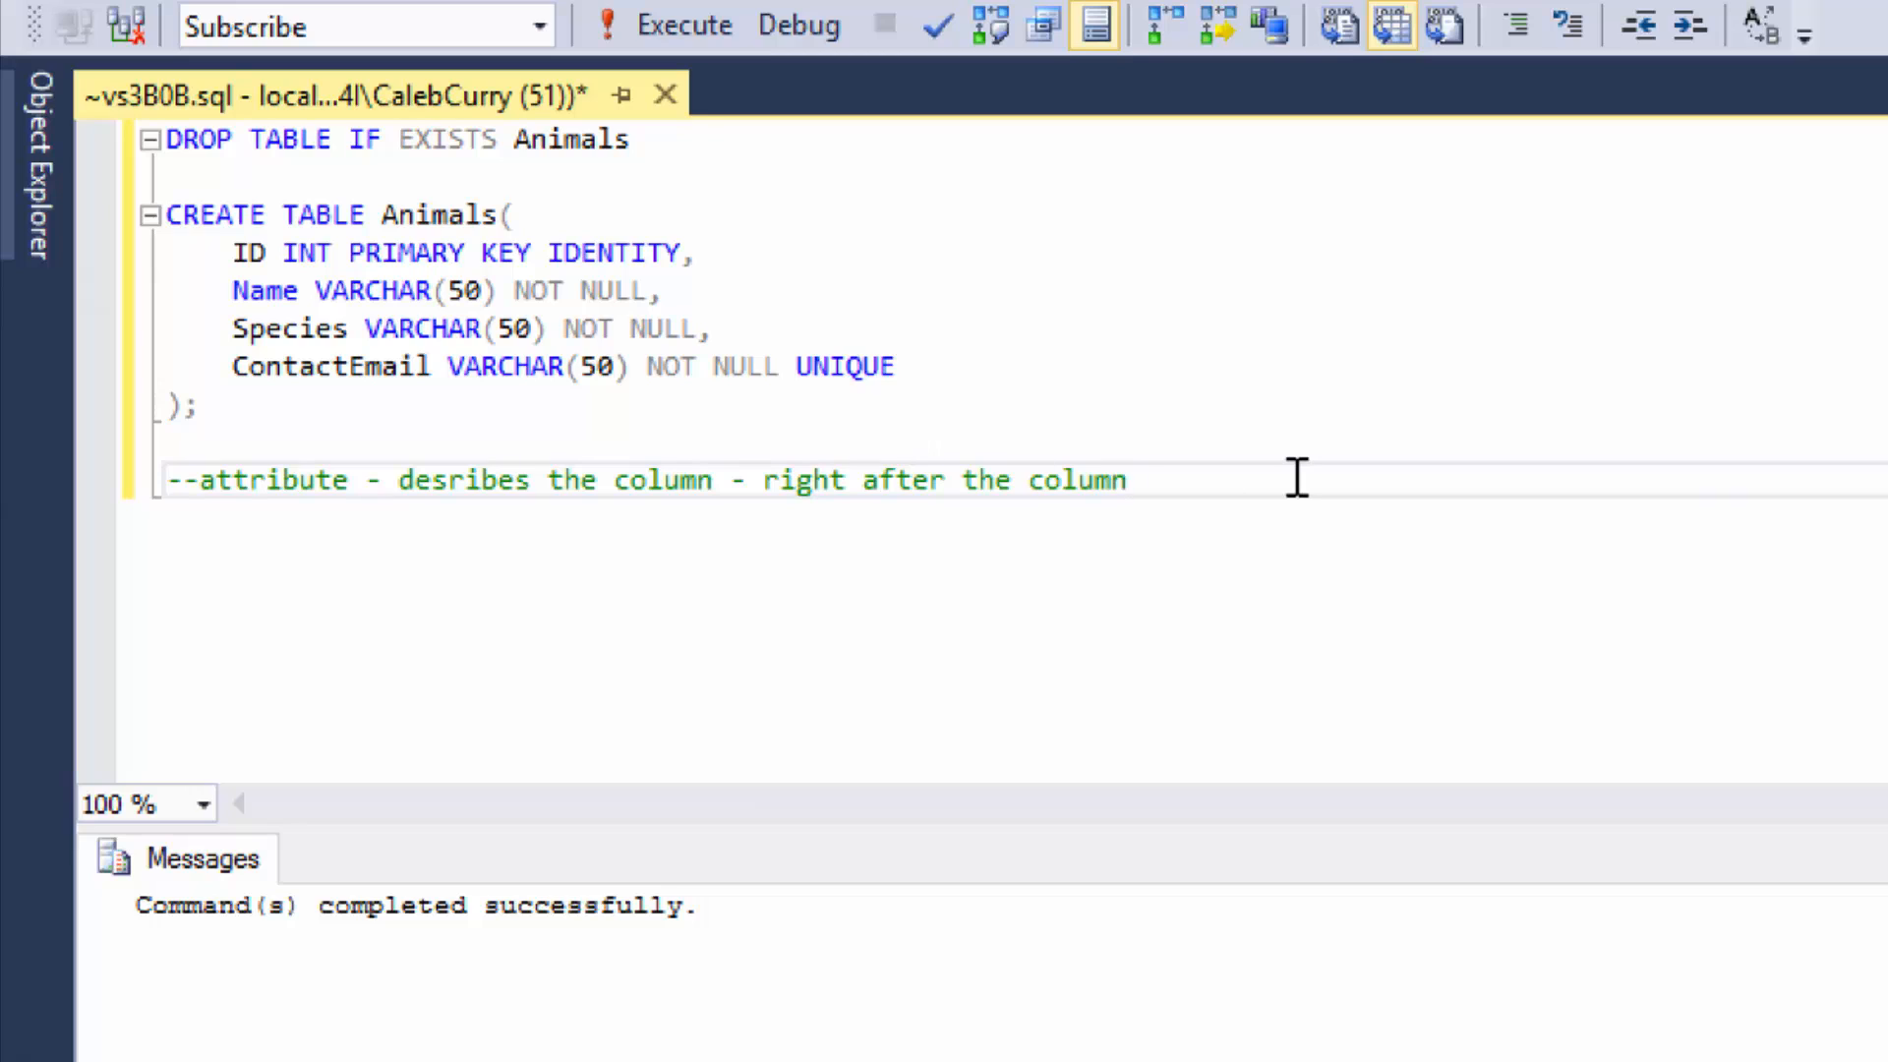
Collapse Object Explorer and resume editing below the attribute comment.
left_click(1127, 480)
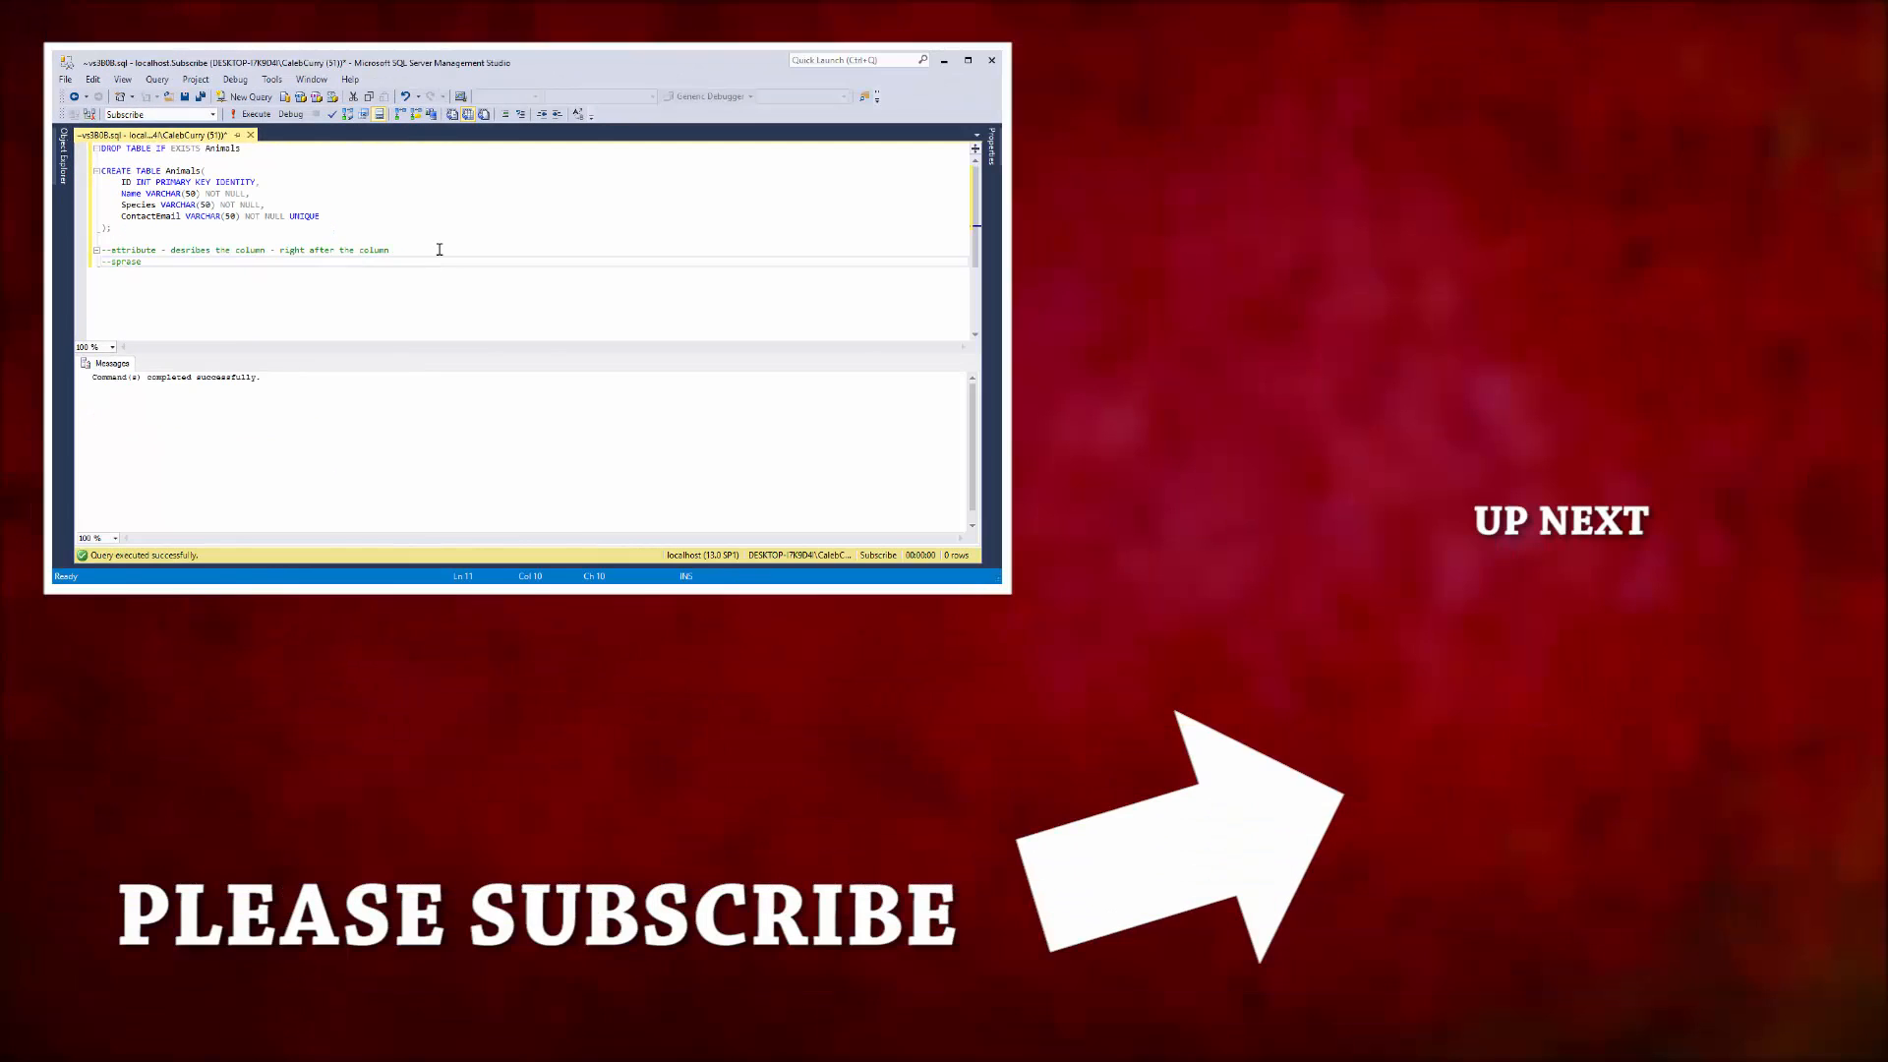
double_click(128, 264)
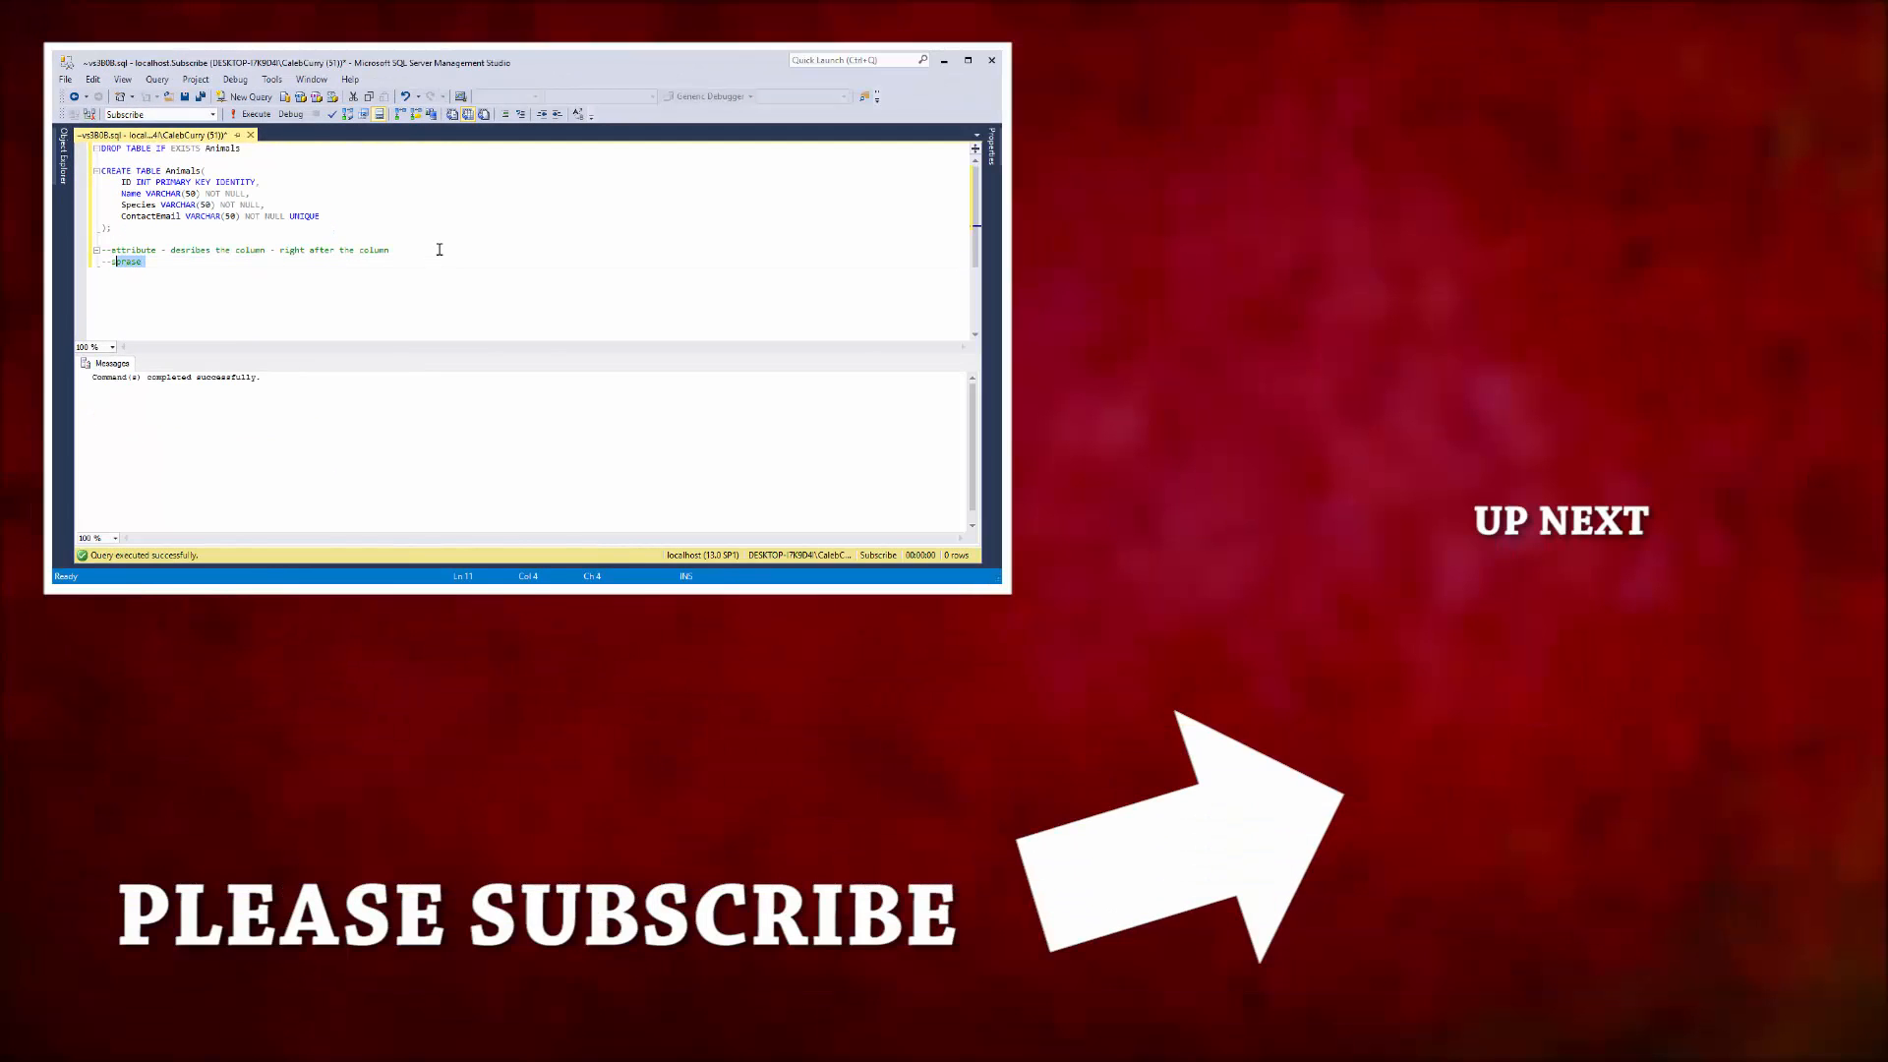